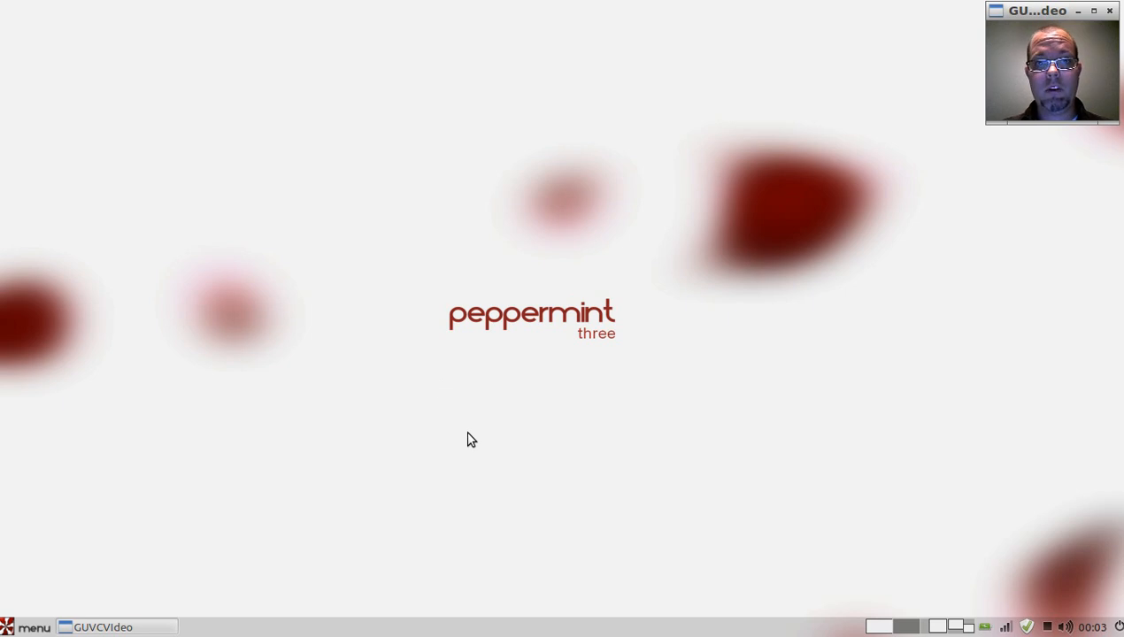
{"action": "mouse_move", "coordinate": [482, 456]}
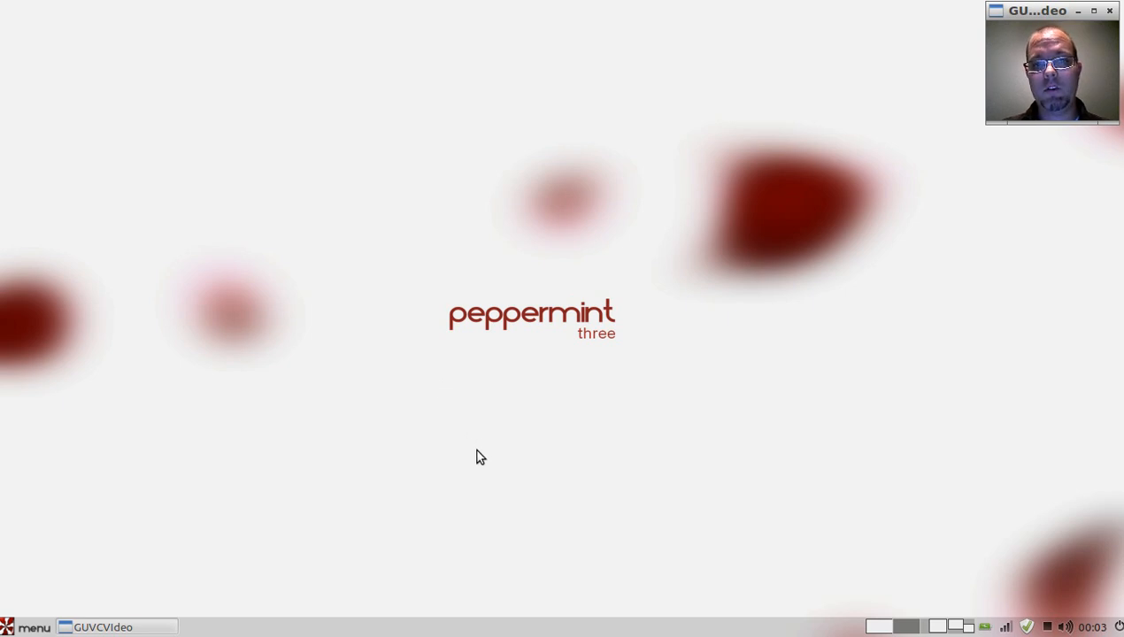
{"action": "mouse_move", "coordinate": [478, 404]}
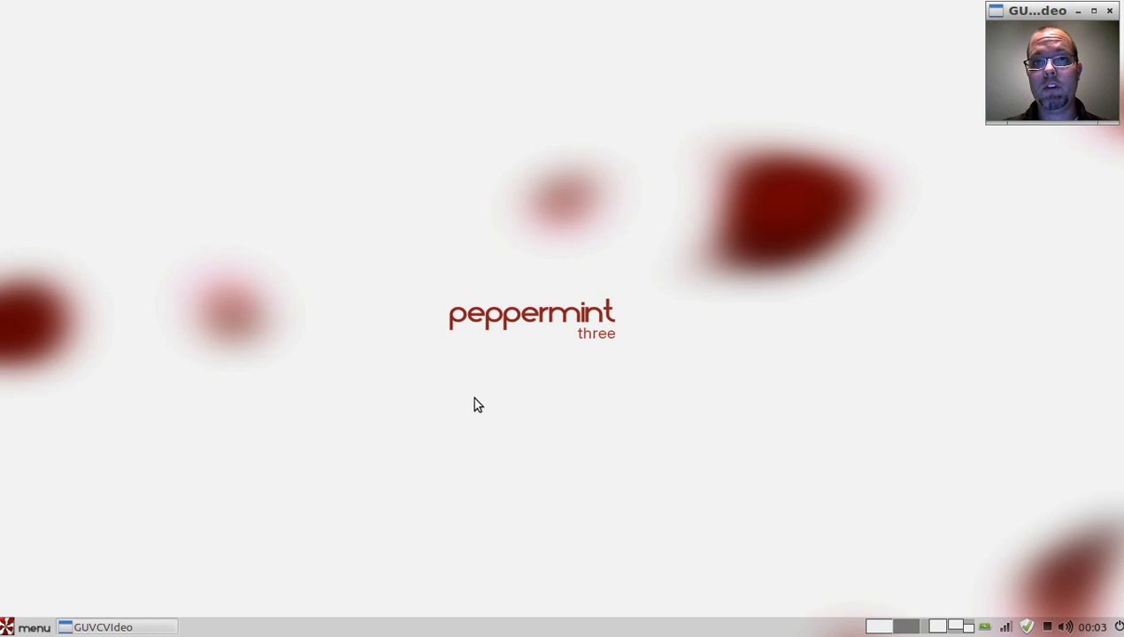
{"action": "mouse_move", "coordinate": [476, 397]}
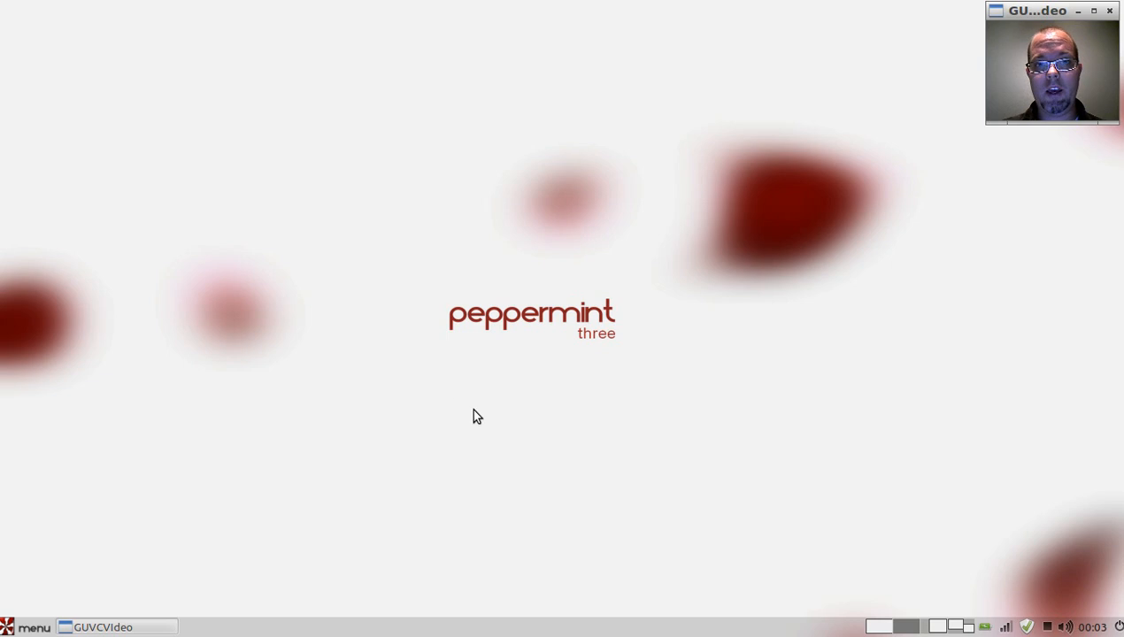
{"action": "mouse_move", "coordinate": [92, 541]}
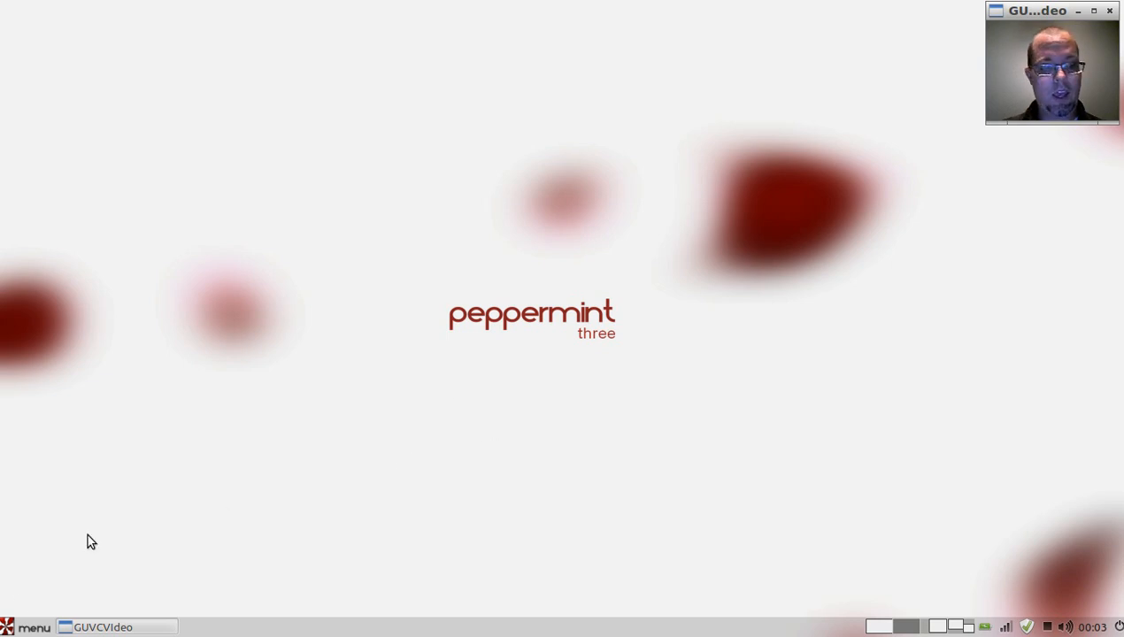
Browse the menu's Accessories and Internet categories and launch Dropbox from the Internet list
{"action": "left_click", "coordinate": [32, 627]}
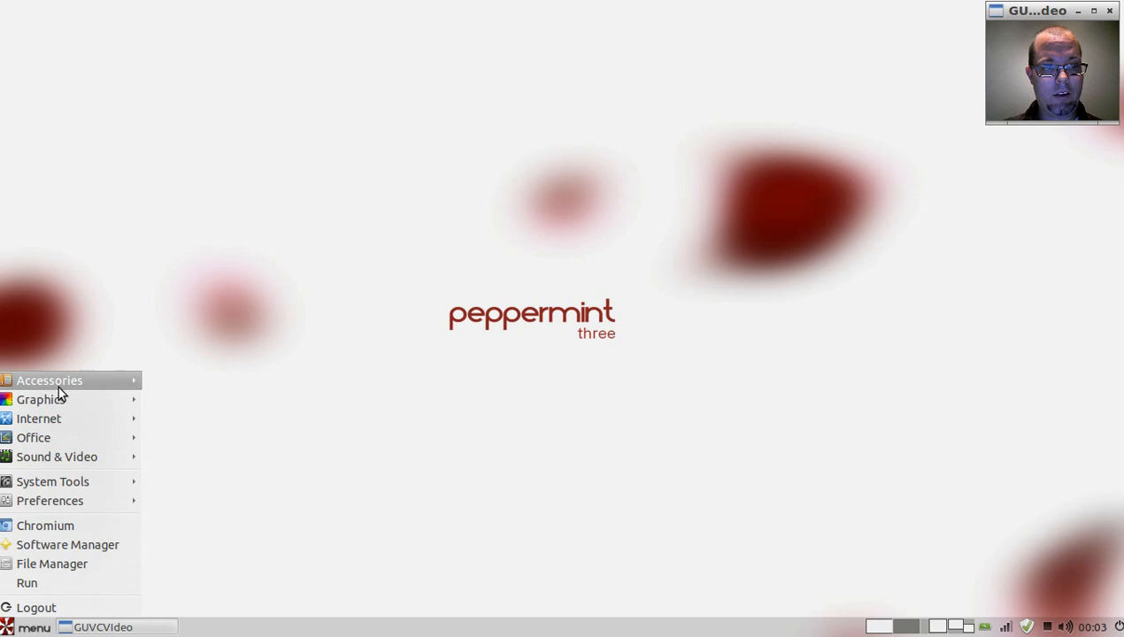
{"action": "mouse_move", "coordinate": [80, 418]}
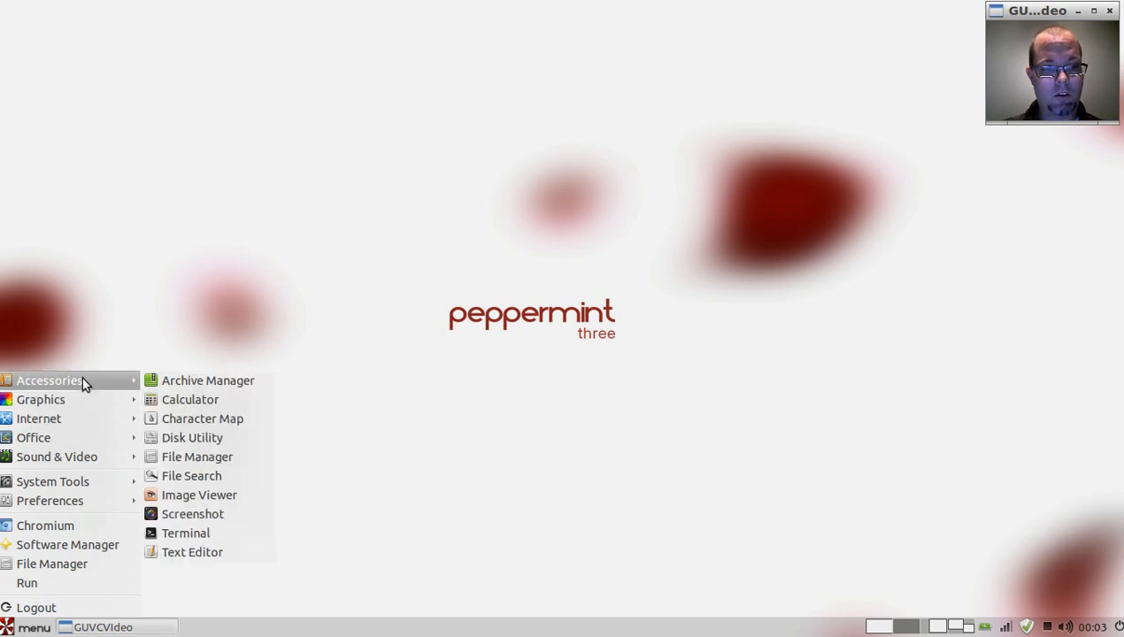
{"action": "mouse_move", "coordinate": [191, 513]}
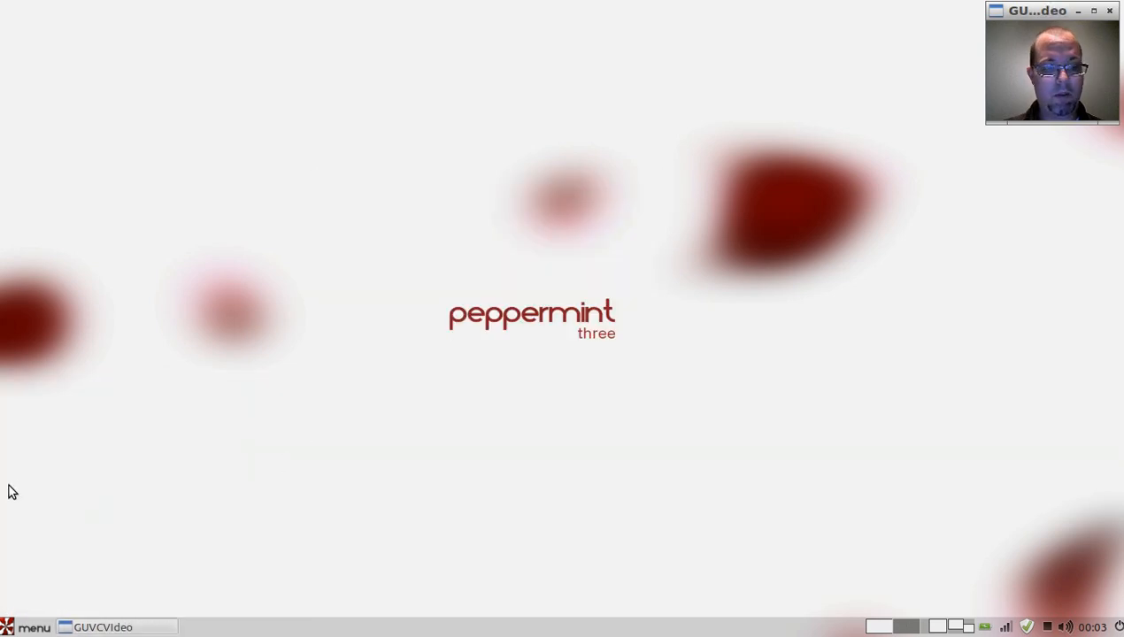
{"action": "left_click", "coordinate": [26, 627]}
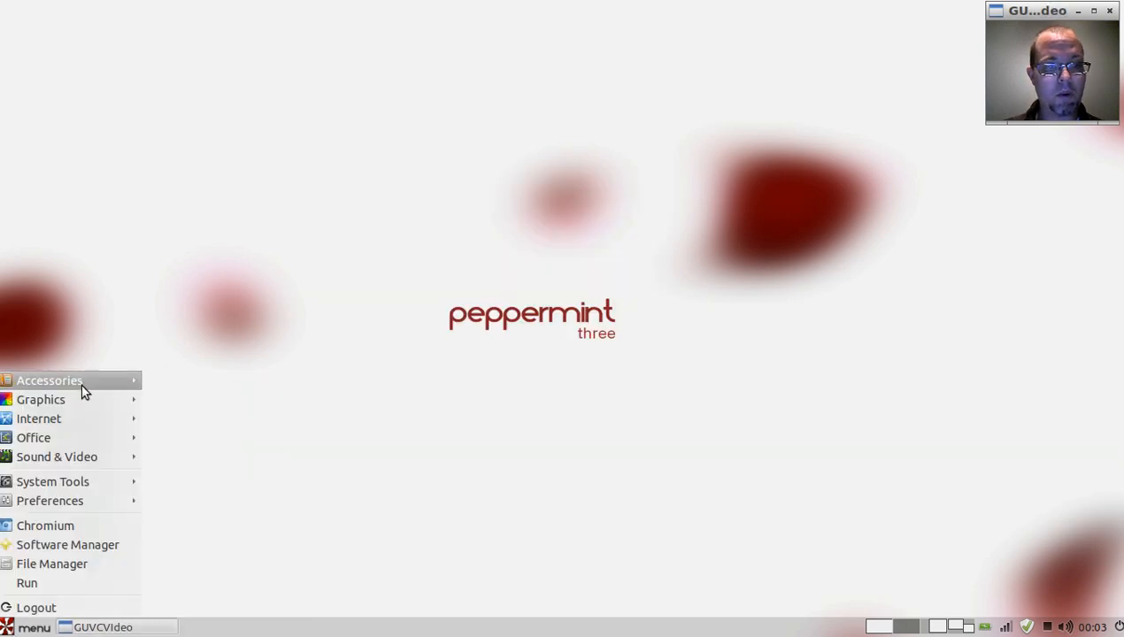
{"action": "mouse_move", "coordinate": [50, 379]}
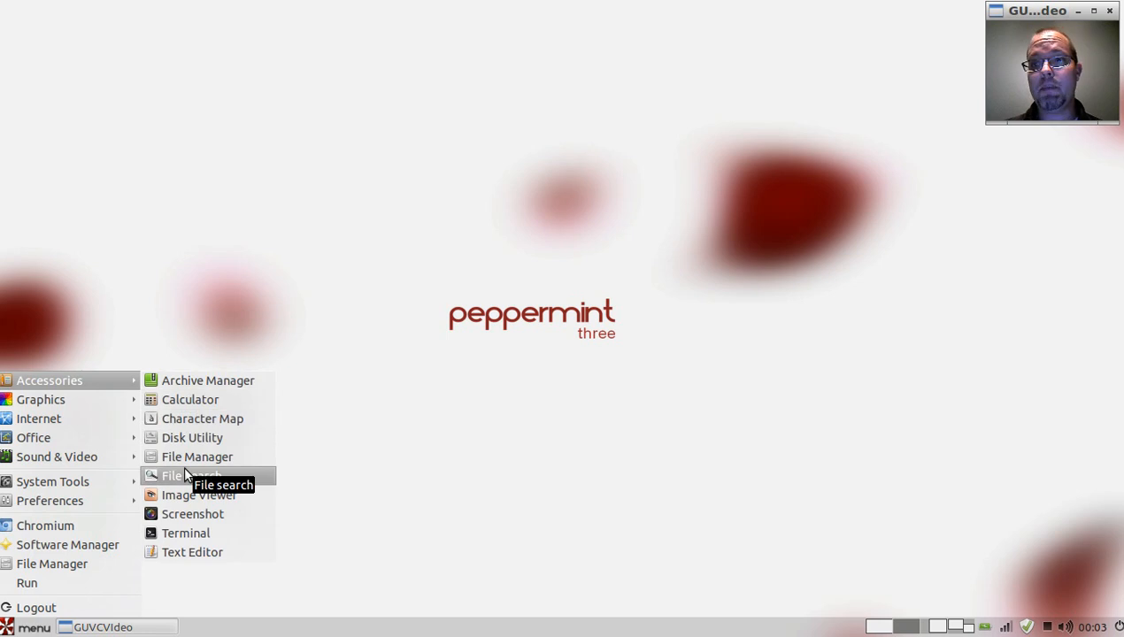
{"action": "mouse_move", "coordinate": [198, 457]}
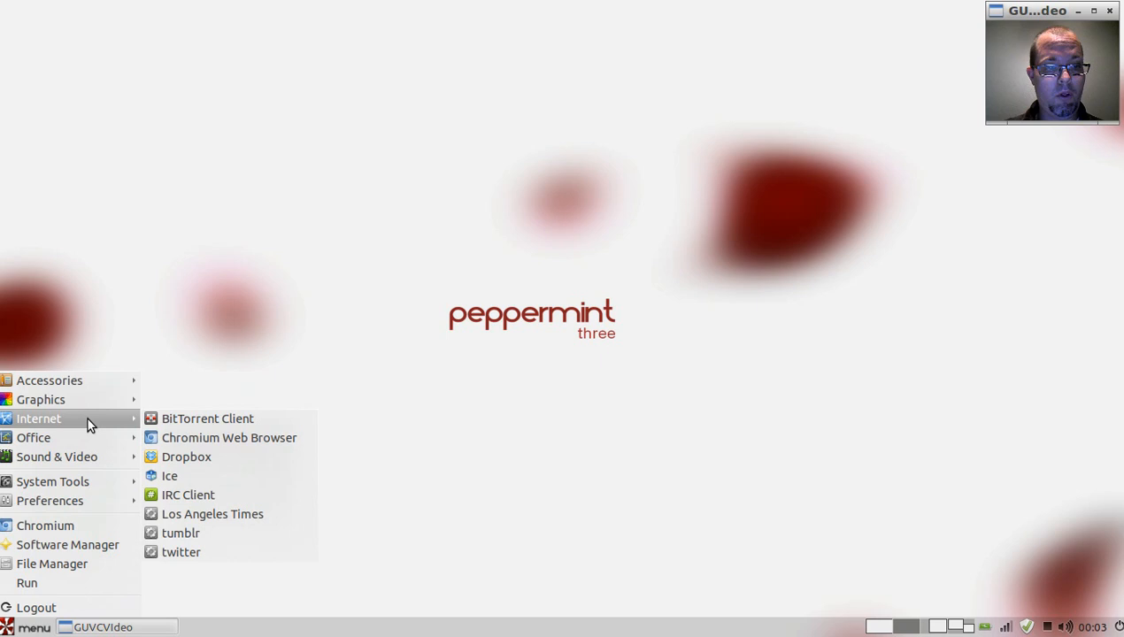
{"action": "left_click", "coordinate": [186, 456]}
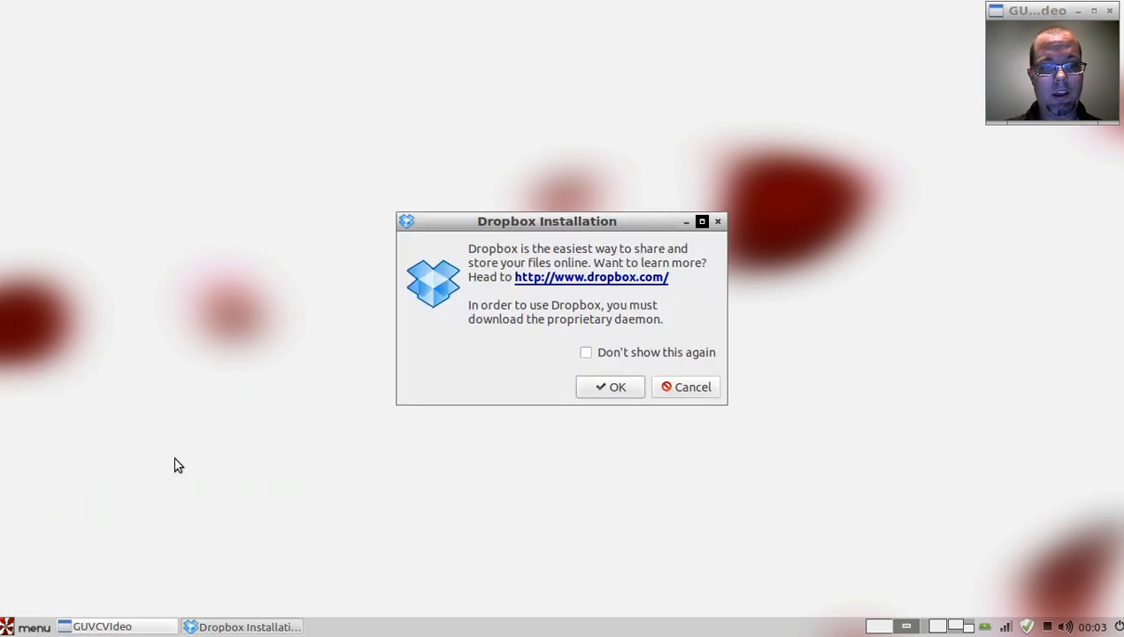
{"action": "mouse_move", "coordinate": [718, 223]}
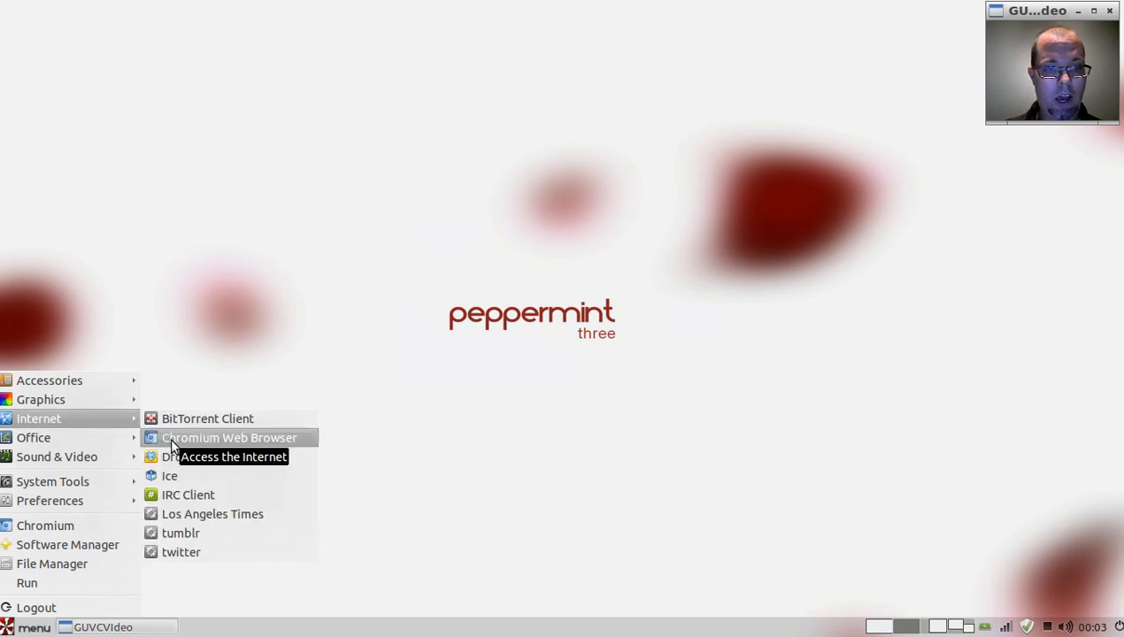
{"action": "mouse_move", "coordinate": [175, 474]}
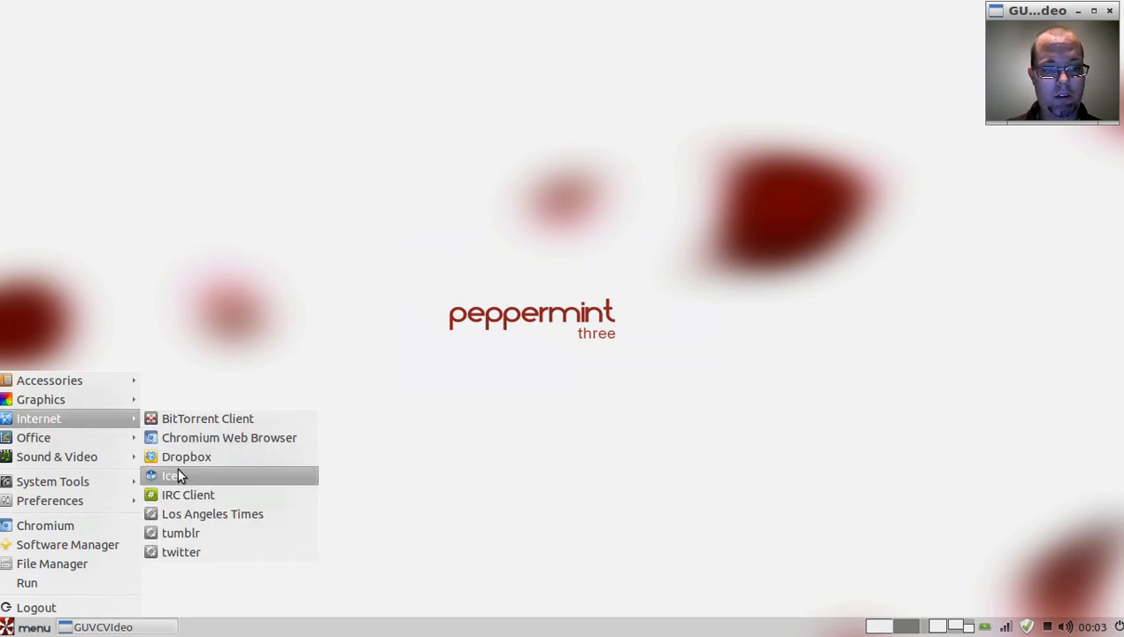
Launch the Ice web-app creator from the Internet menu, then close the Tumblr web app window
{"action": "left_click", "coordinate": [170, 476]}
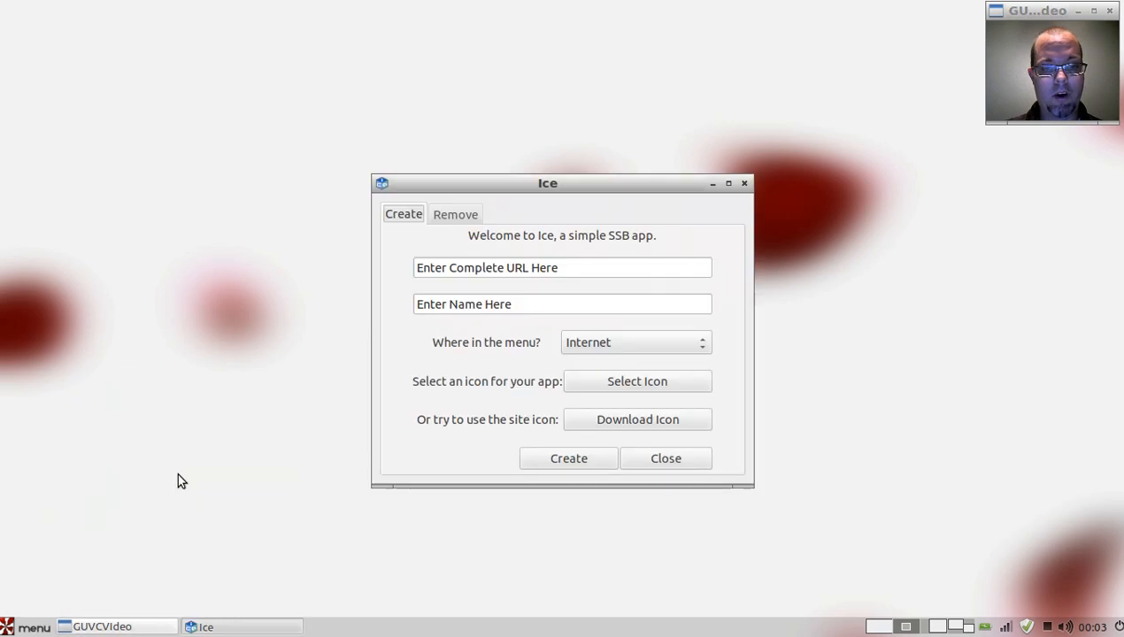
{"action": "left_click_drag", "start_coordinate": [547, 183], "coordinate": [451, 161]}
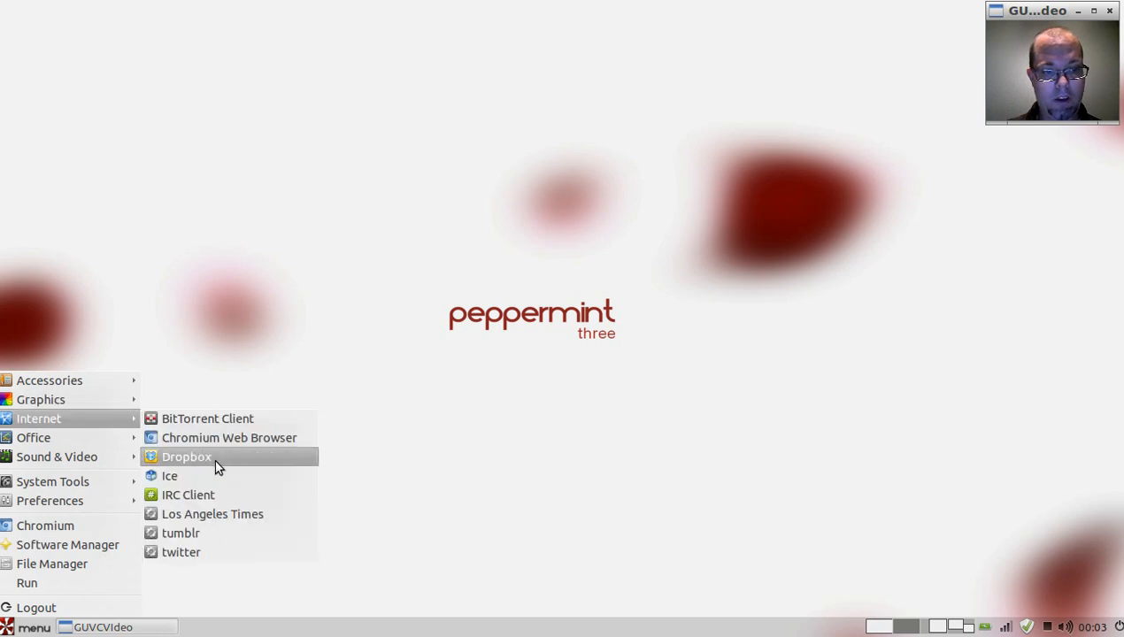
{"action": "mouse_move", "coordinate": [180, 533]}
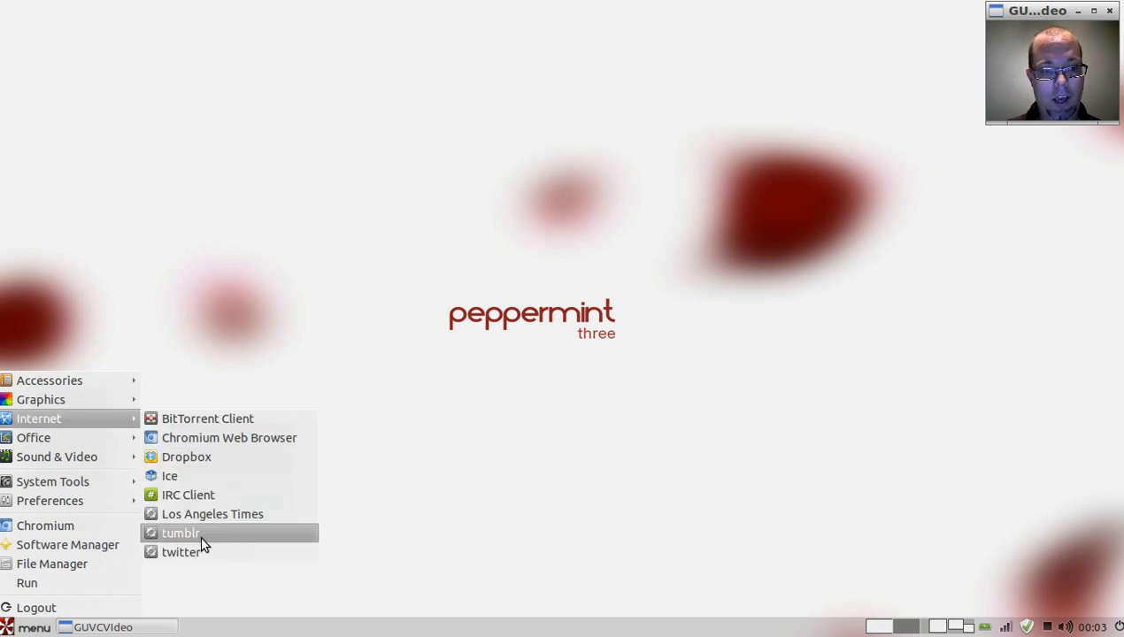
{"action": "mouse_move", "coordinate": [184, 552]}
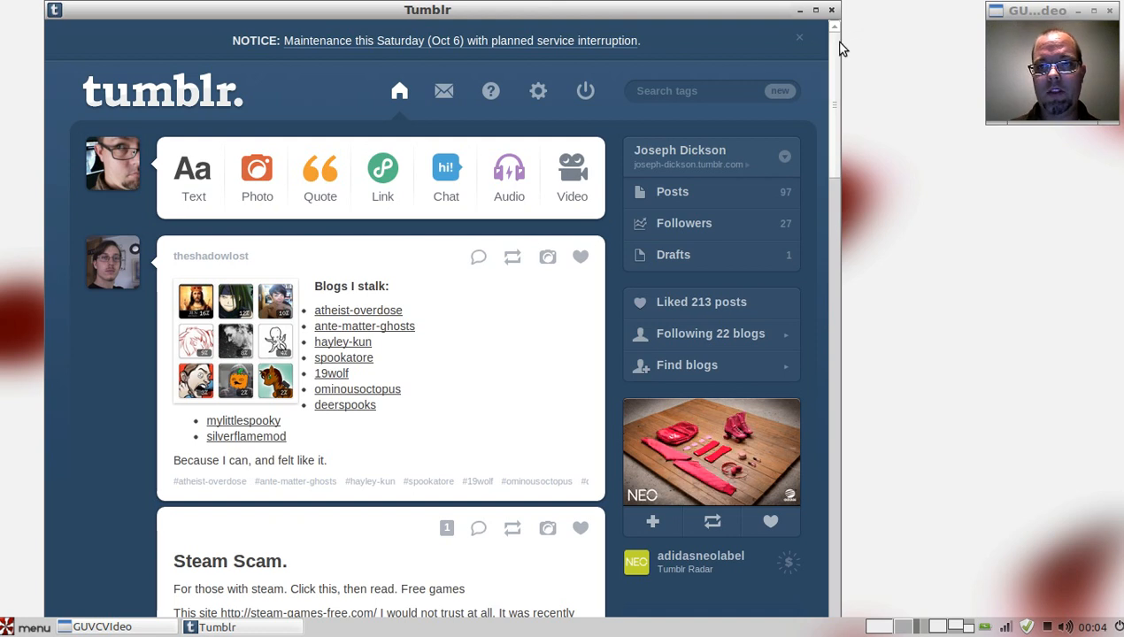
{"action": "mouse_move", "coordinate": [582, 255]}
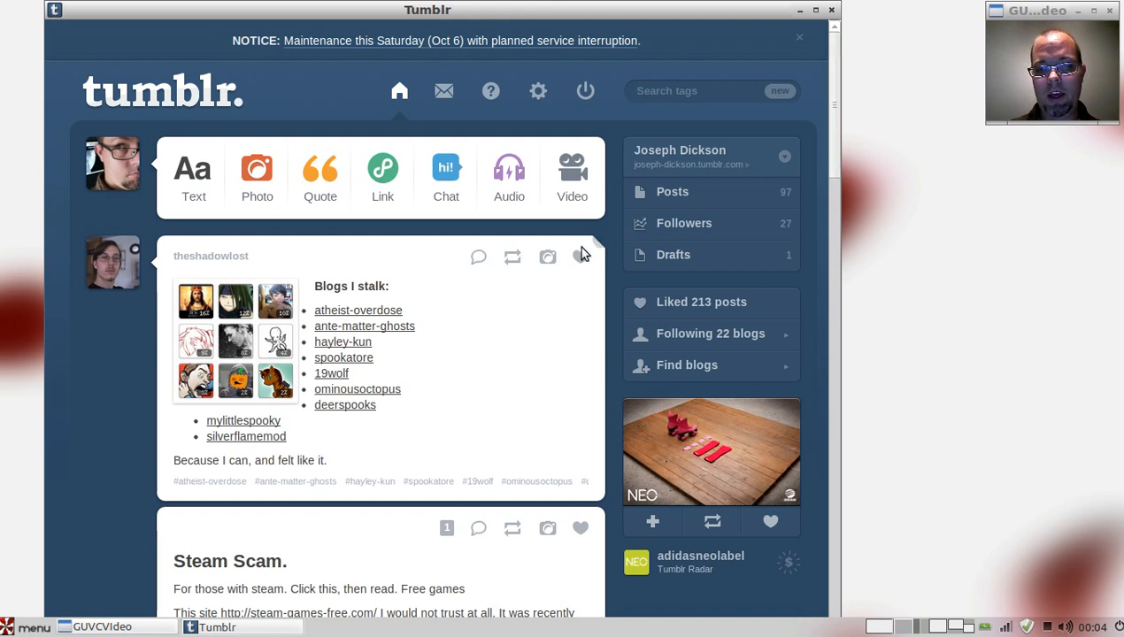
{"action": "left_click", "coordinate": [814, 10]}
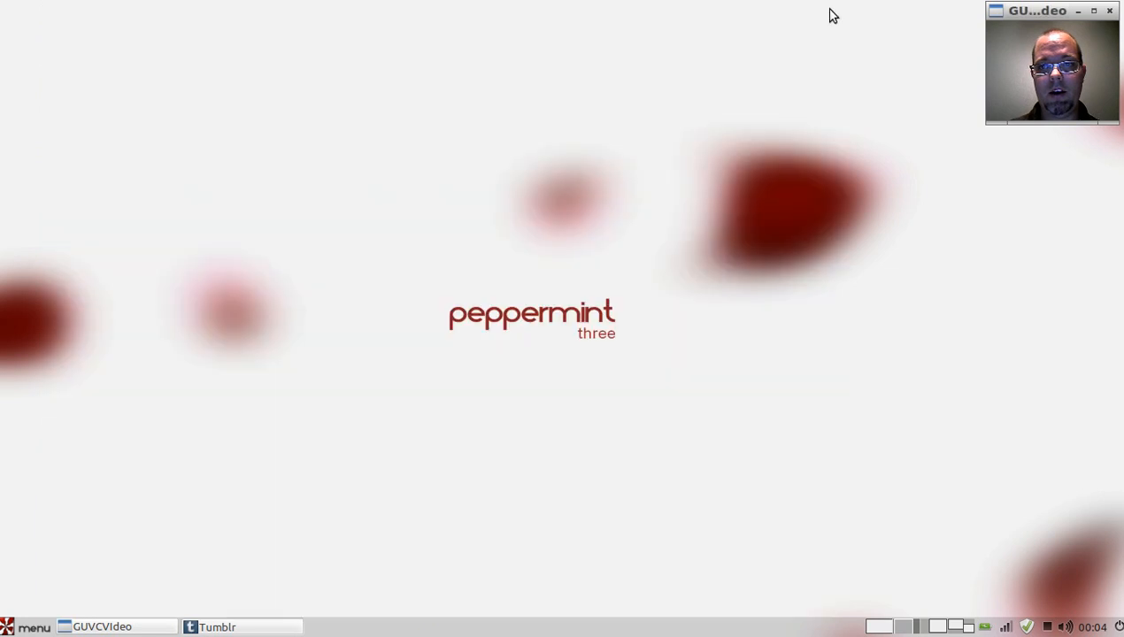
{"action": "left_click", "coordinate": [34, 627]}
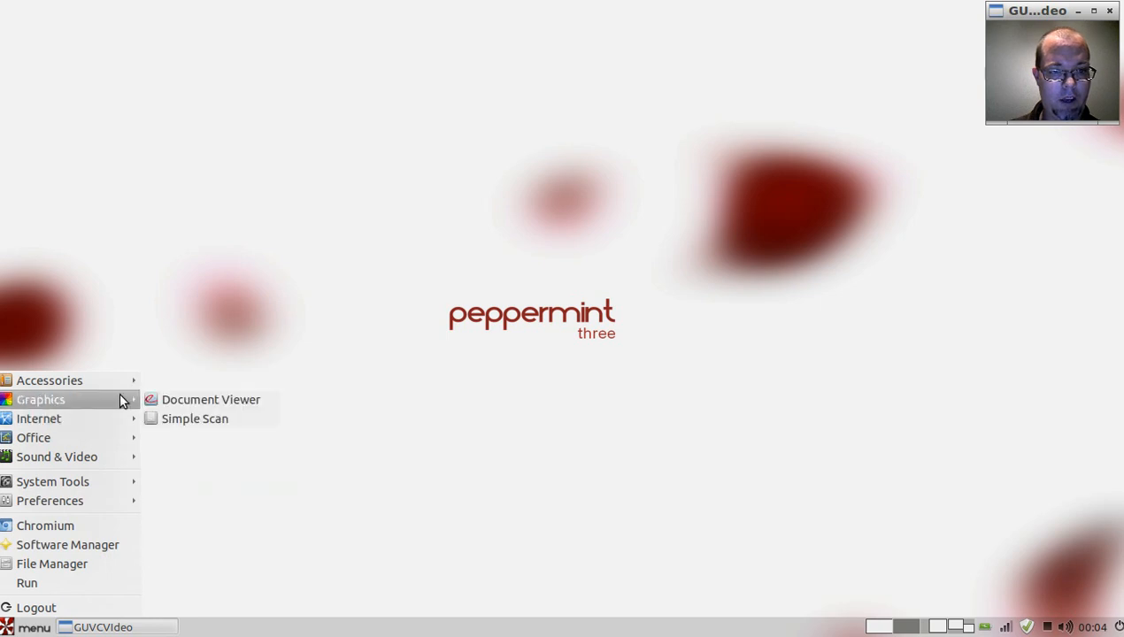
{"action": "mouse_move", "coordinate": [34, 437]}
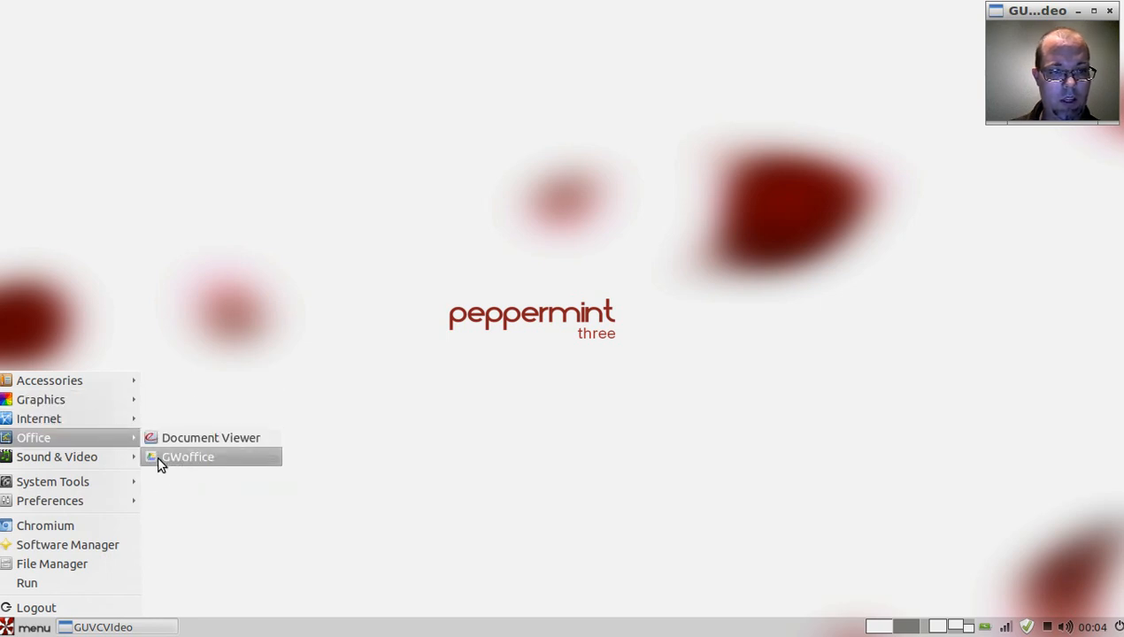
{"action": "mouse_move", "coordinate": [180, 460]}
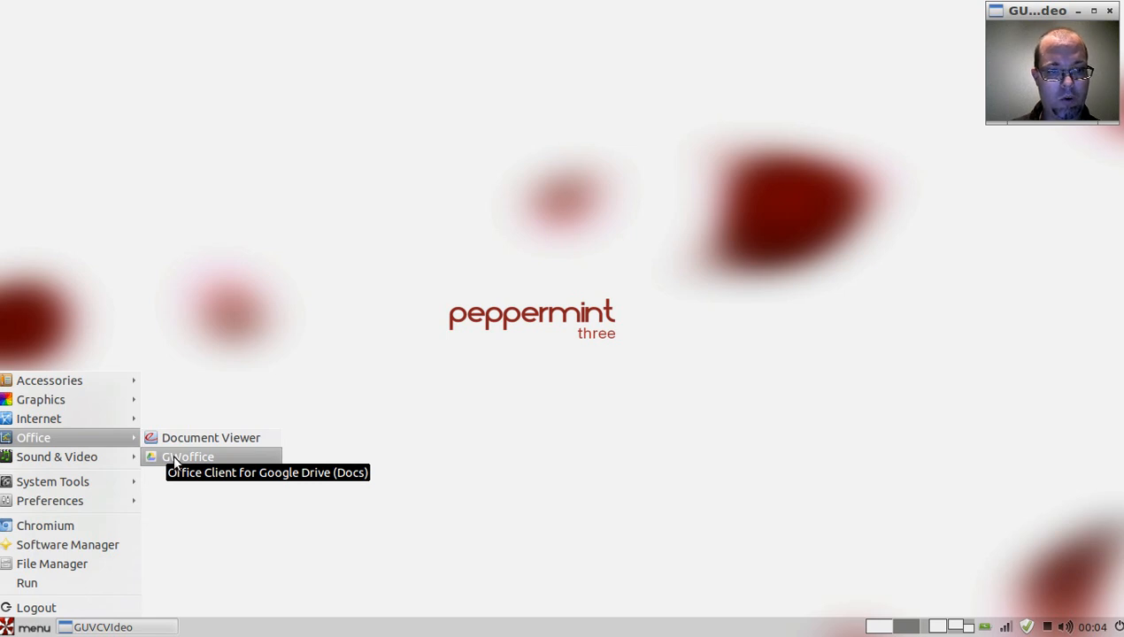
{"action": "mouse_move", "coordinate": [57, 457]}
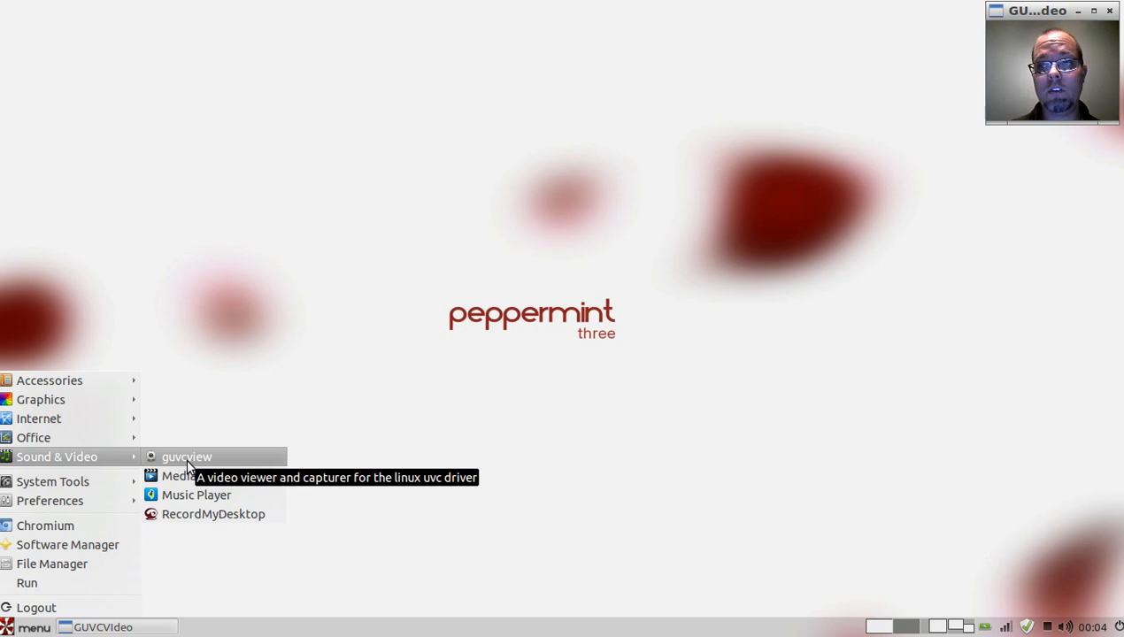
{"action": "mouse_move", "coordinate": [198, 476]}
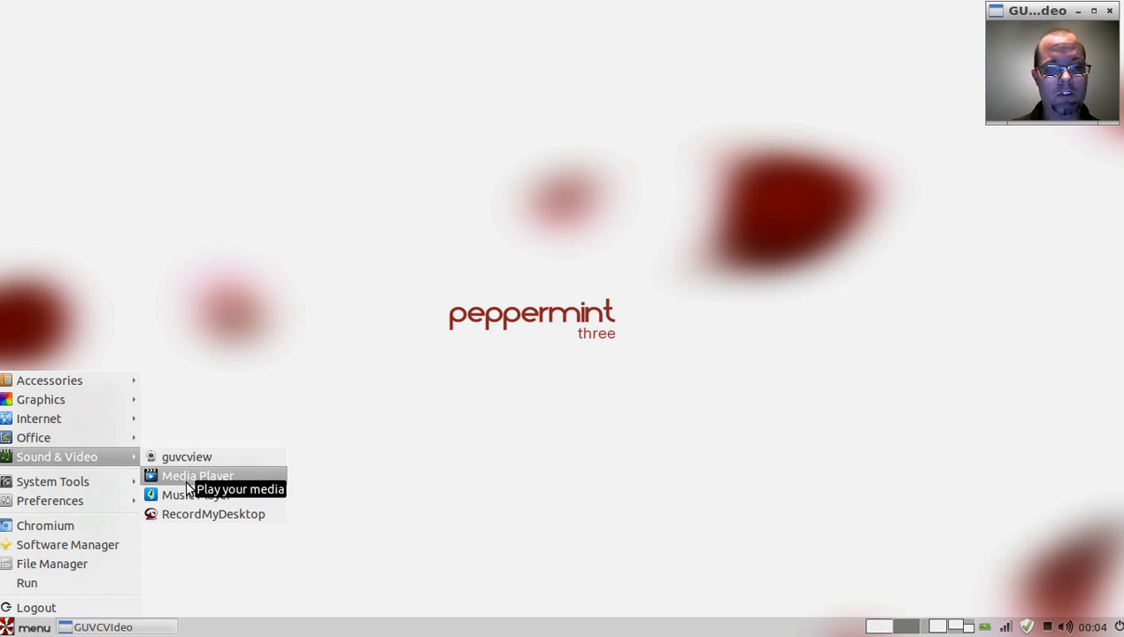
{"action": "mouse_move", "coordinate": [186, 496]}
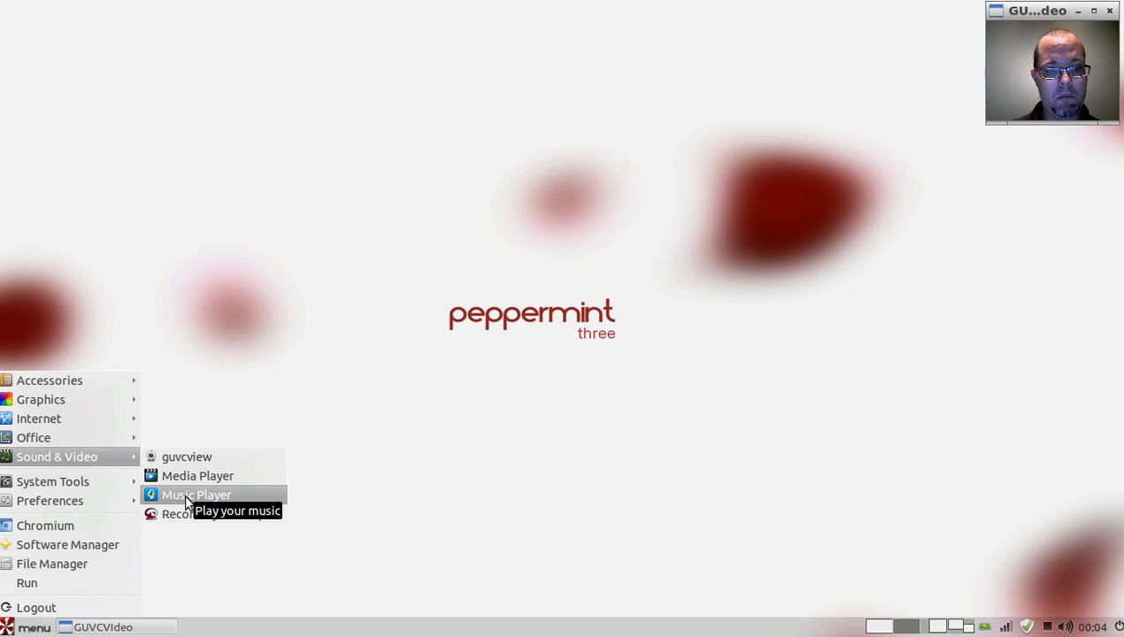
{"action": "left_click", "coordinate": [195, 495]}
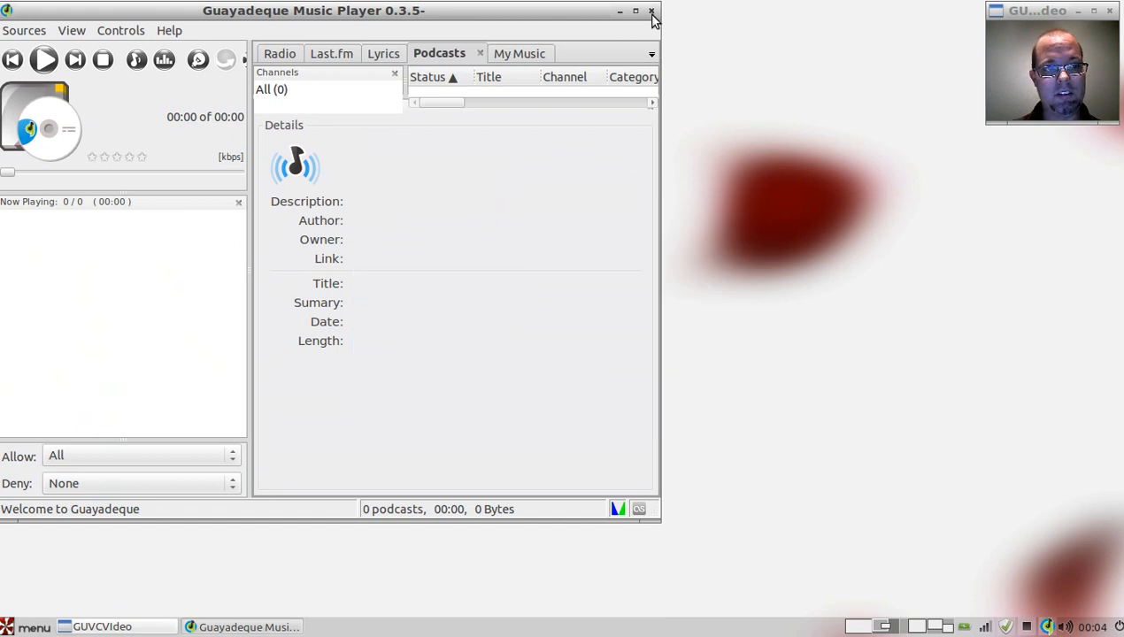
{"action": "left_click", "coordinate": [651, 10]}
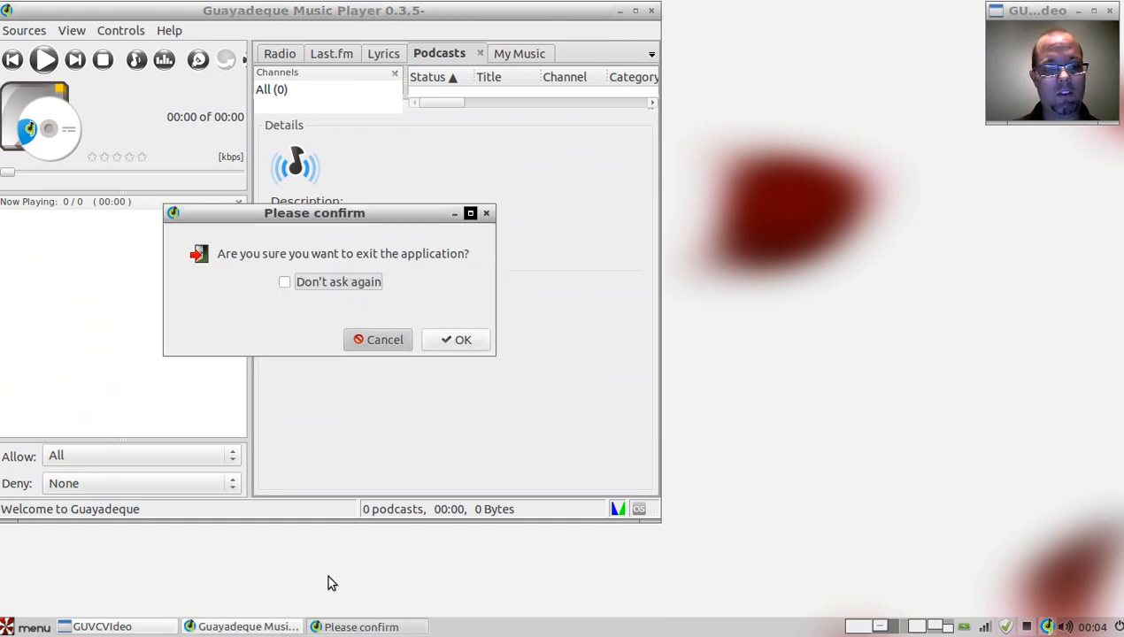
{"action": "left_click", "coordinate": [455, 340]}
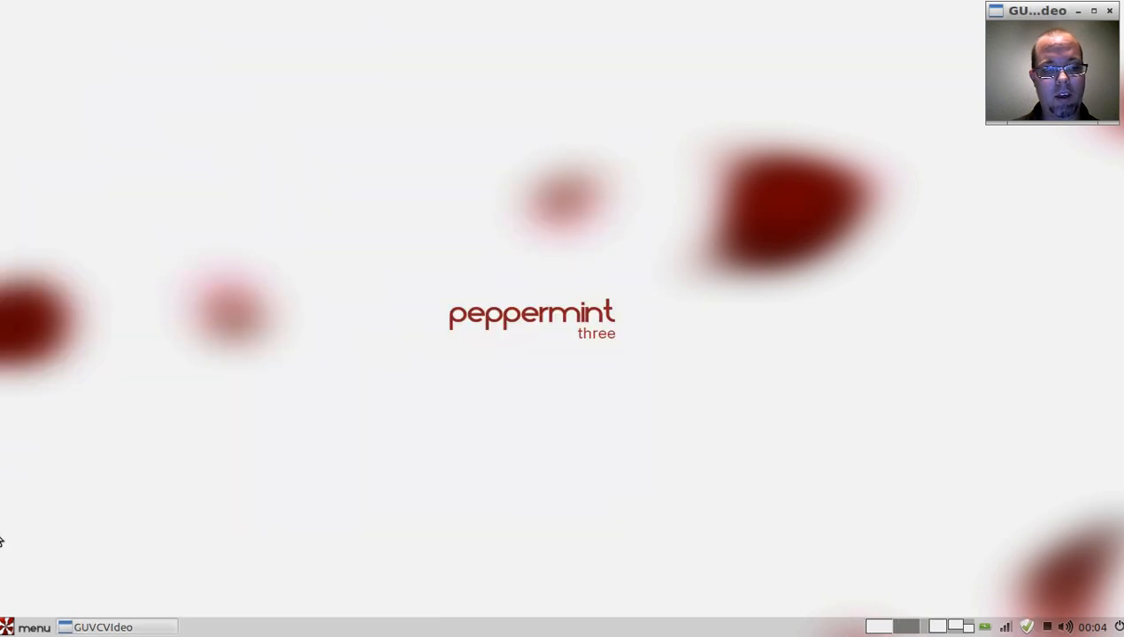
Launch Update Manager from System Tools and see the system reported as up to date
{"action": "left_click", "coordinate": [26, 627]}
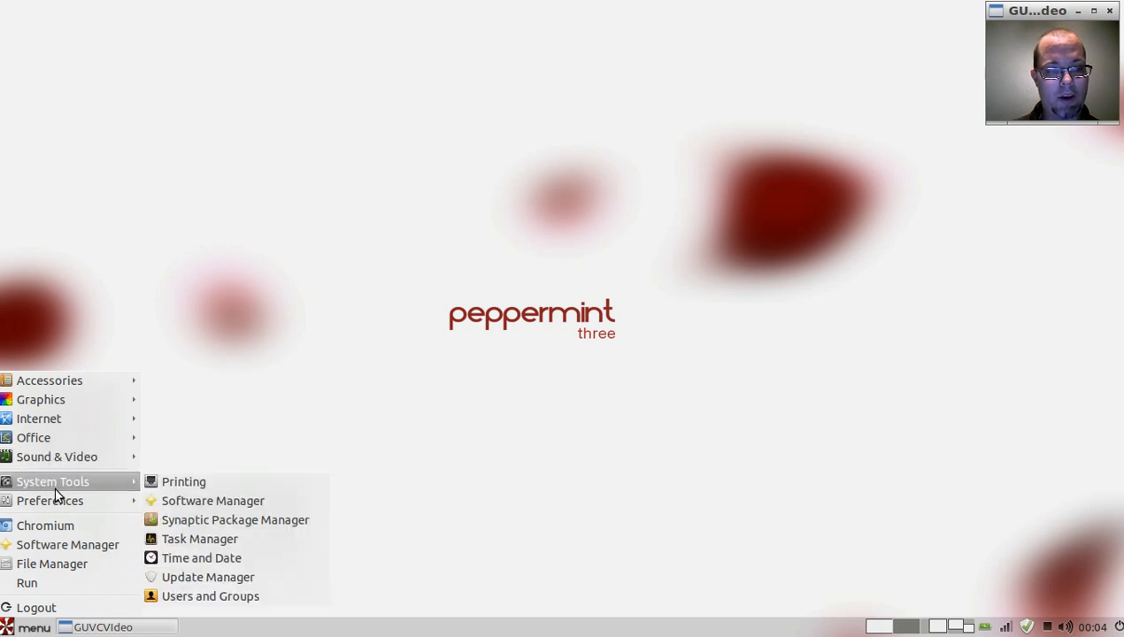
{"action": "mouse_move", "coordinate": [131, 485]}
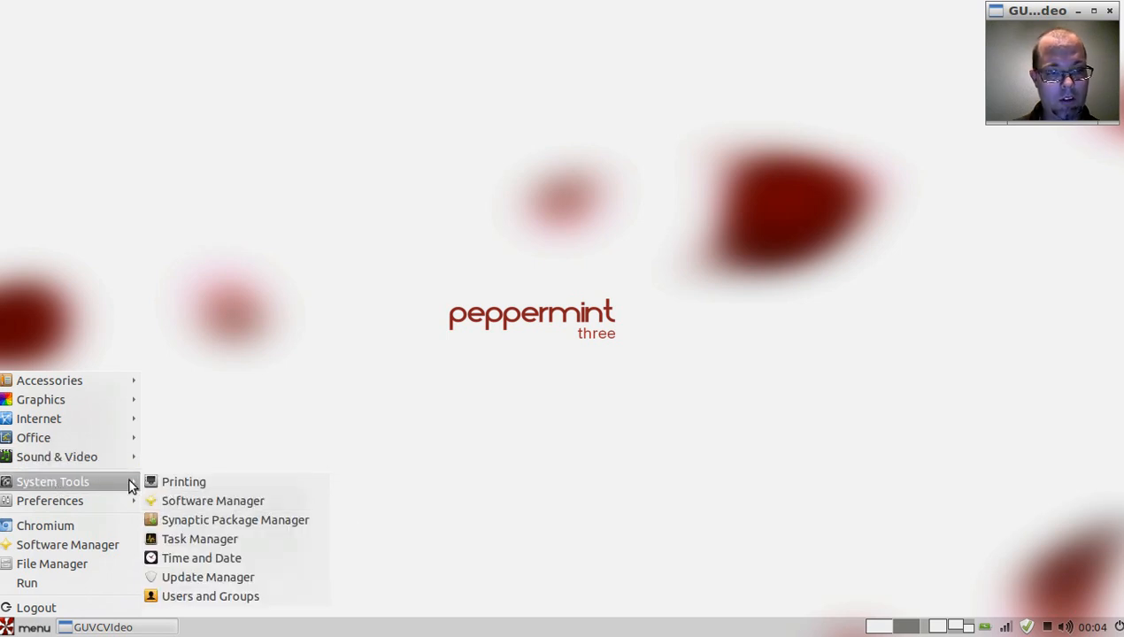
{"action": "mouse_move", "coordinate": [200, 538]}
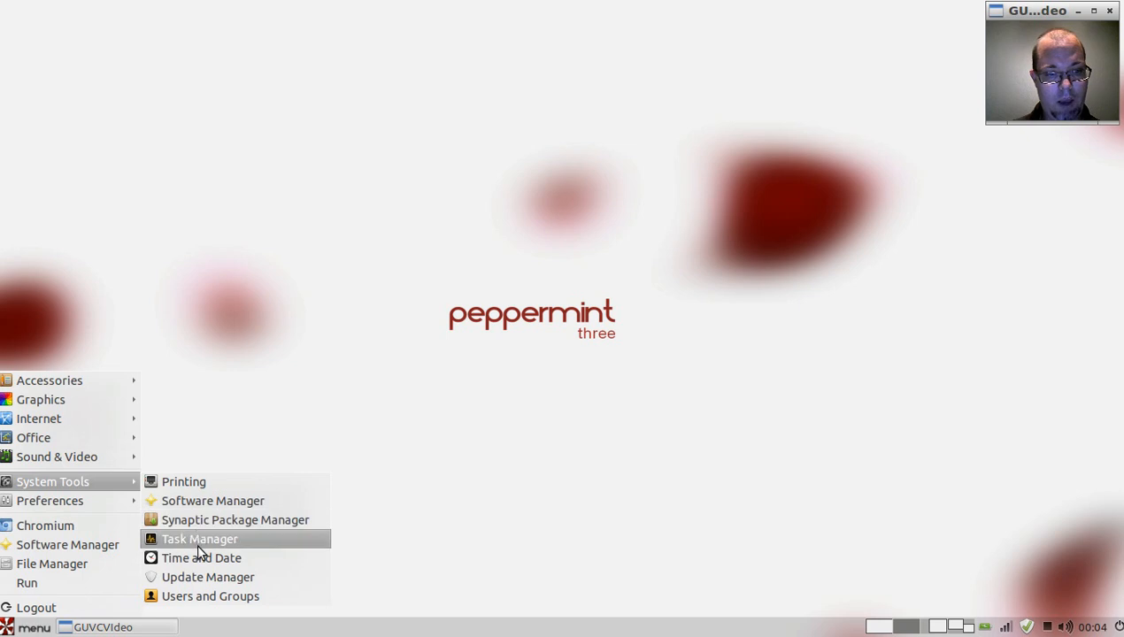
{"action": "left_click", "coordinate": [235, 520]}
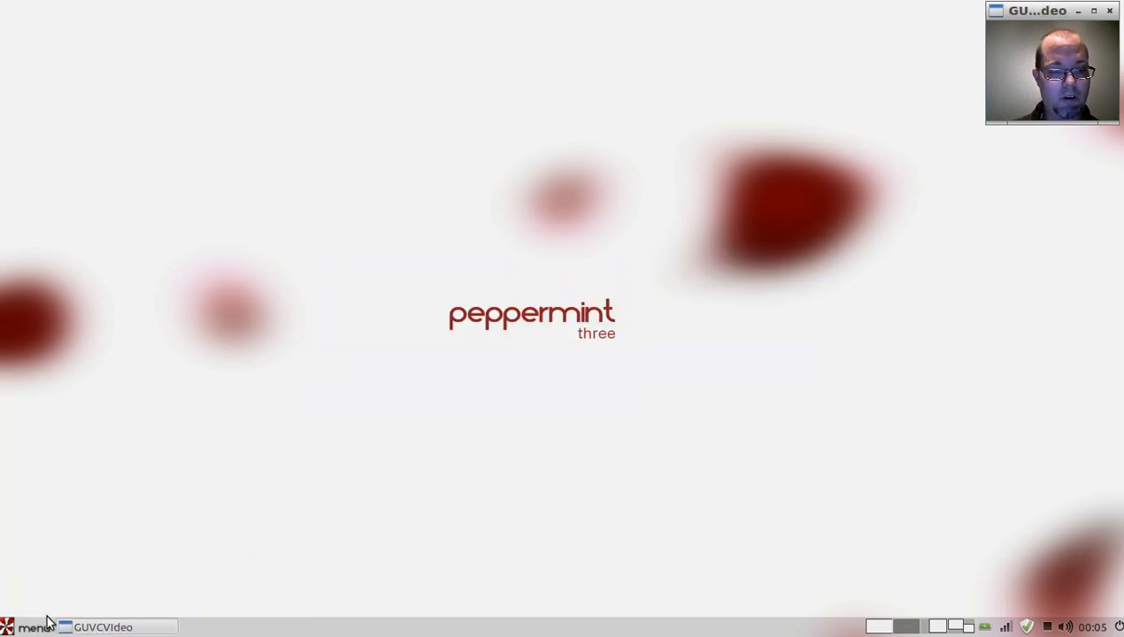
{"action": "left_click", "coordinate": [33, 626]}
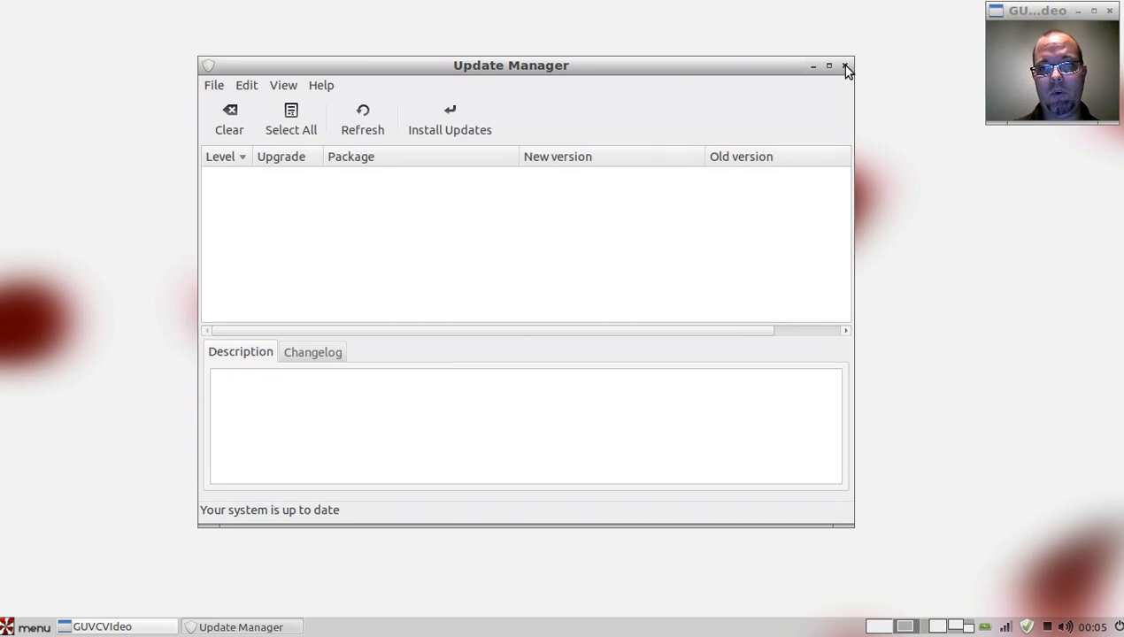
Close Update Manager, look through /home/joe in the file manager, then close it
{"action": "left_click", "coordinate": [846, 66]}
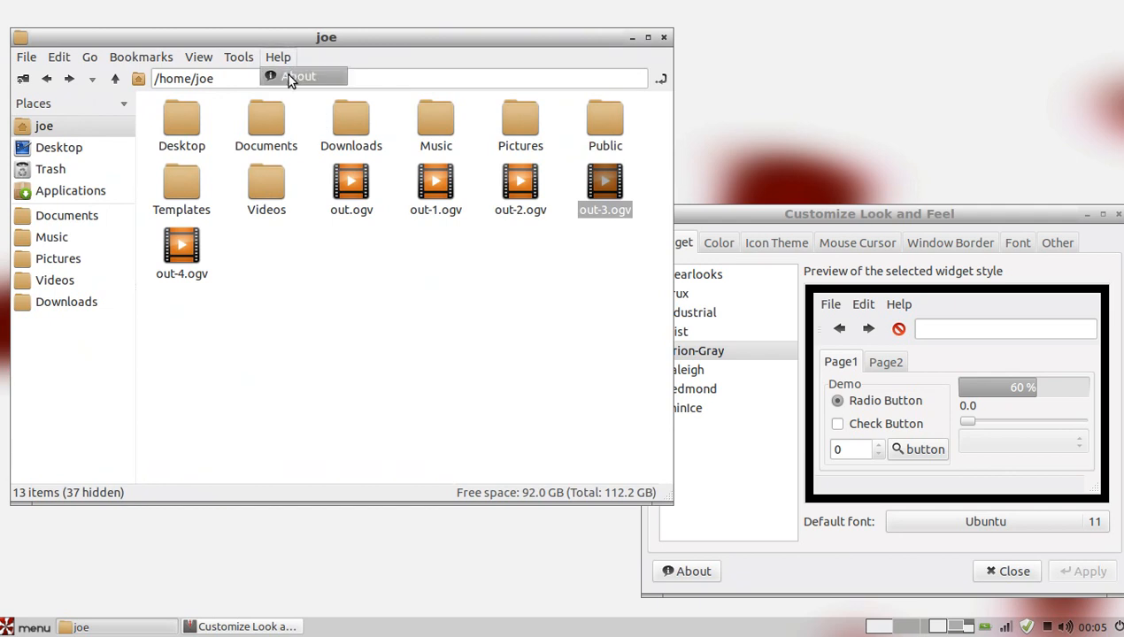
{"action": "left_click", "coordinate": [298, 76]}
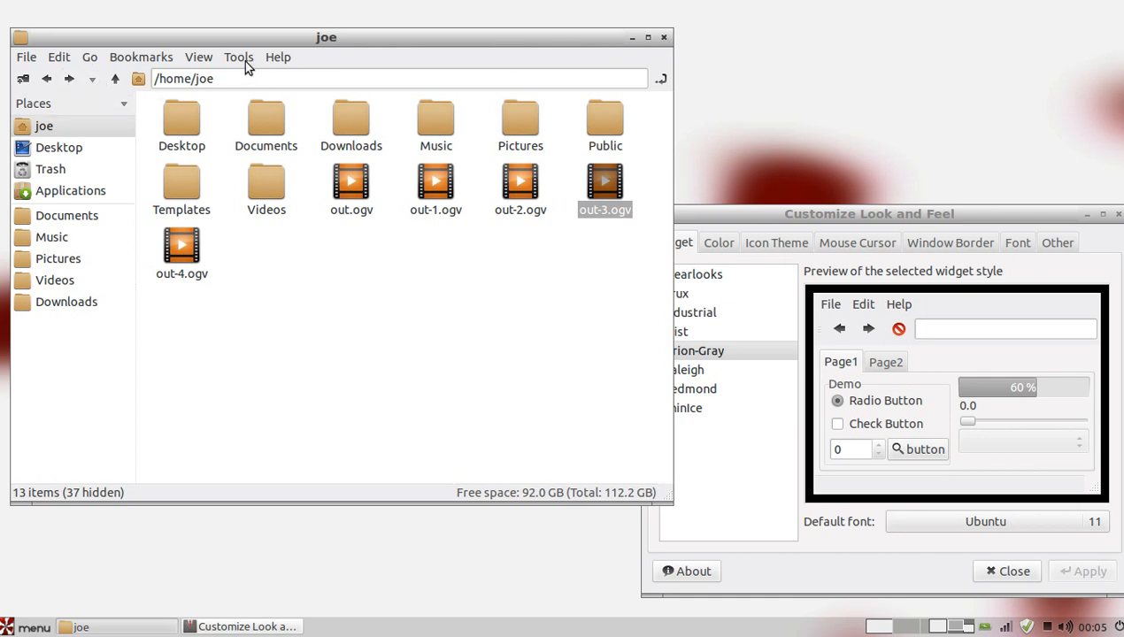
{"action": "left_click", "coordinate": [25, 56]}
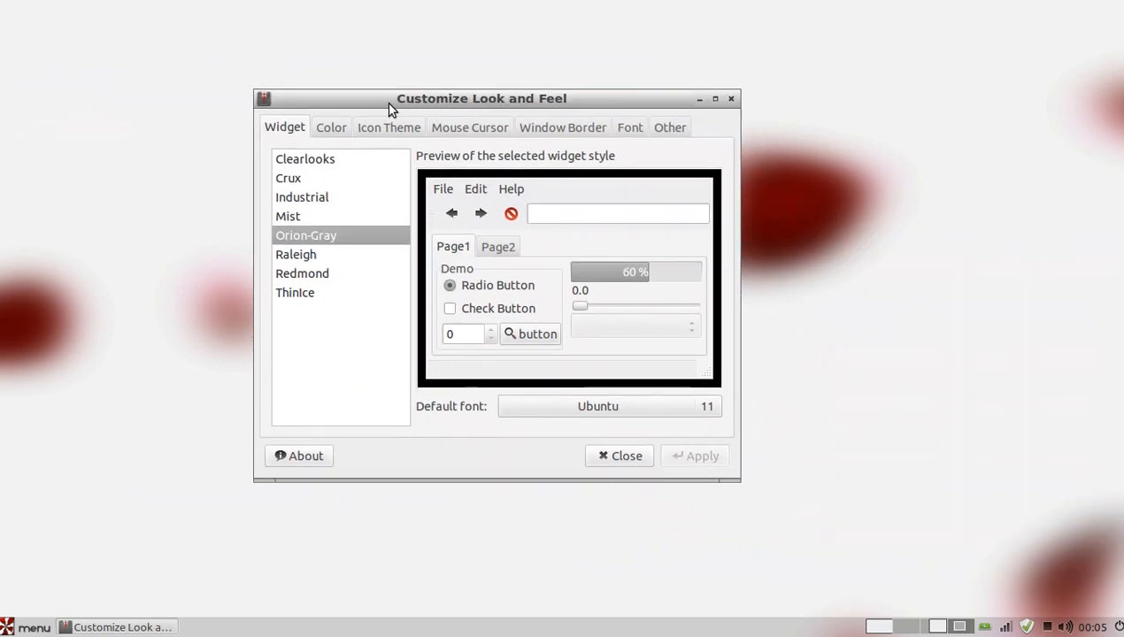
Preview the Mist, Orion-Gray and Thinice widget styles, keep Orion-Gray, and check the colour scheme settings
{"action": "left_click", "coordinate": [304, 161]}
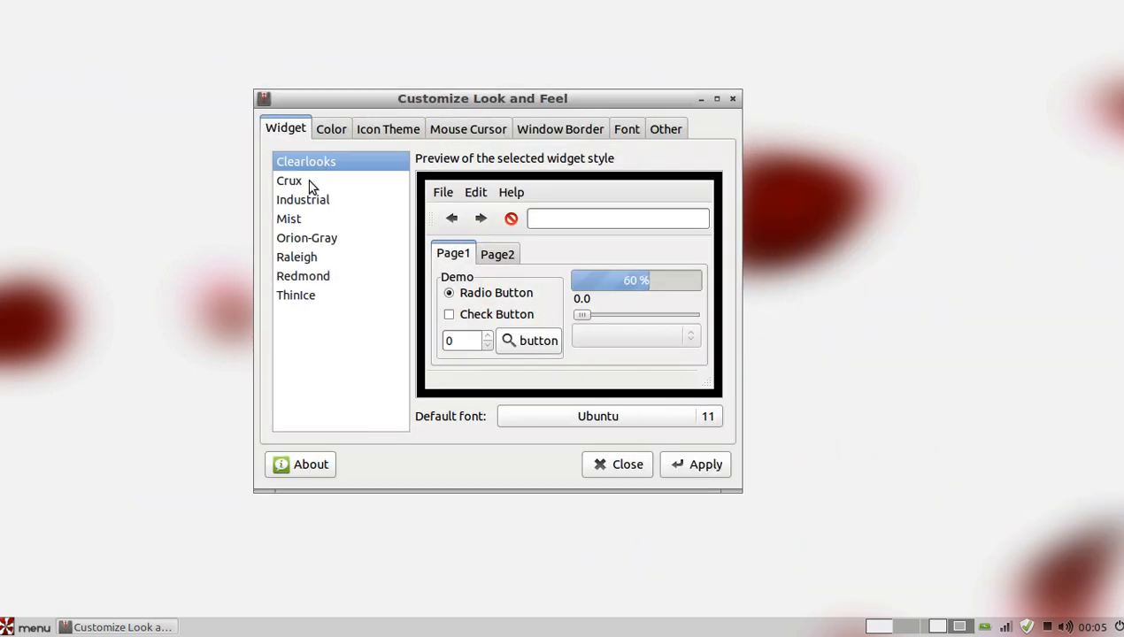
{"action": "left_click", "coordinate": [288, 220]}
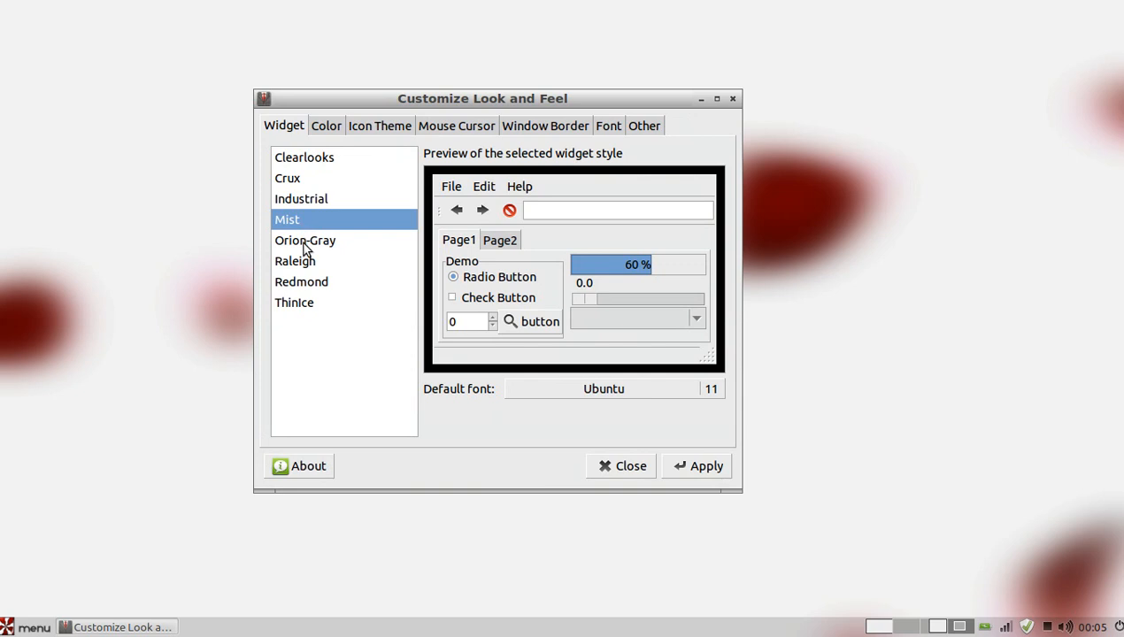
{"action": "left_click", "coordinate": [304, 240]}
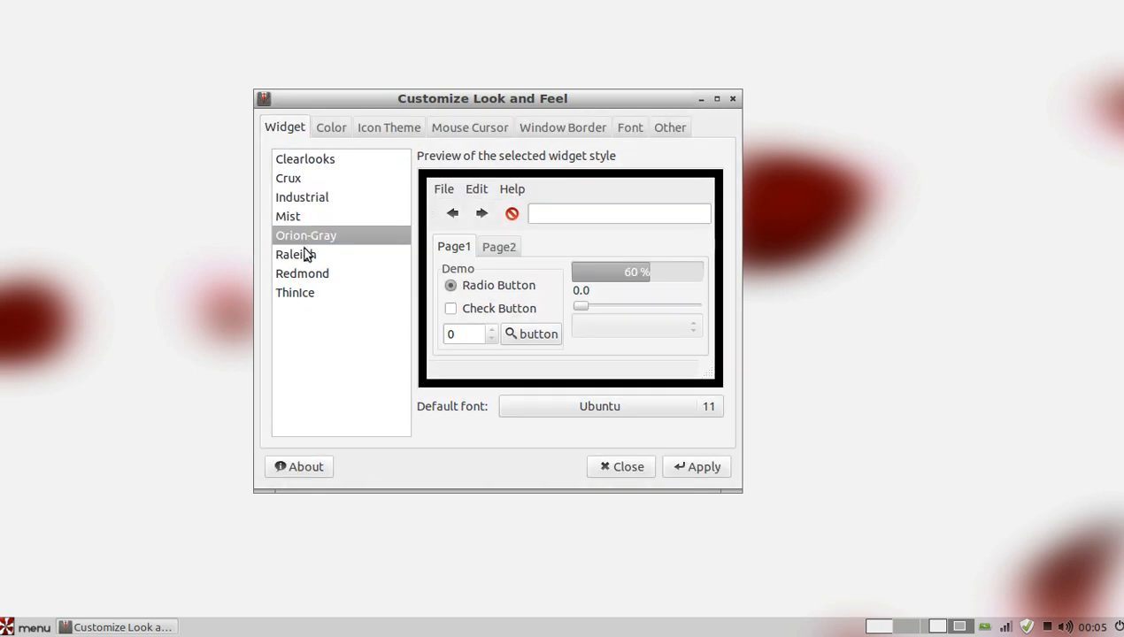
{"action": "left_click", "coordinate": [303, 284]}
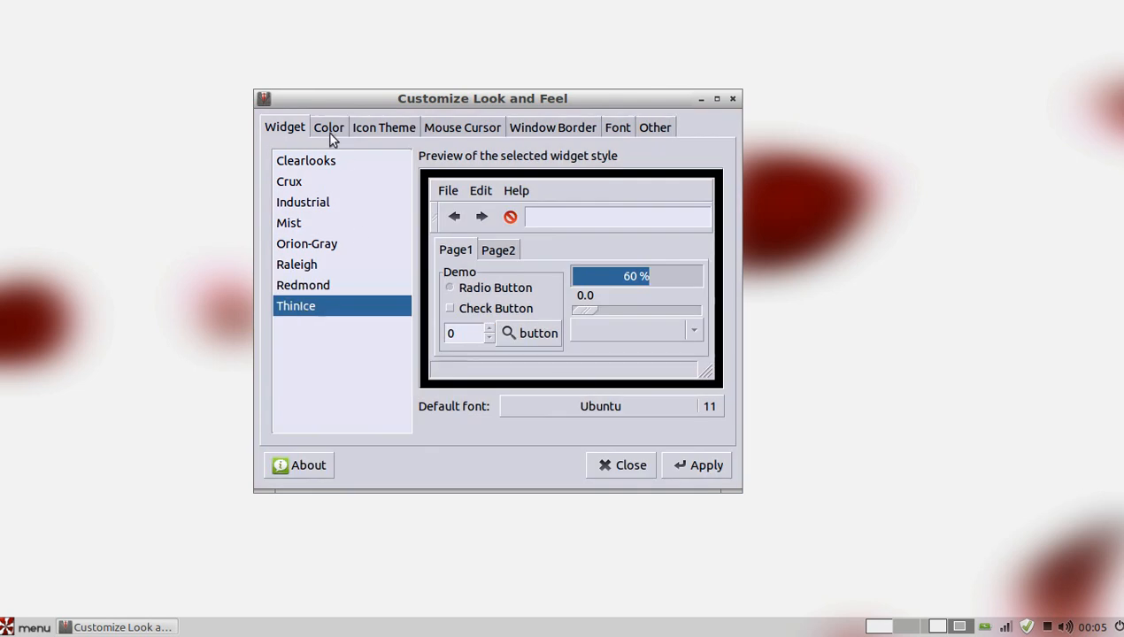
{"action": "left_click", "coordinate": [306, 245]}
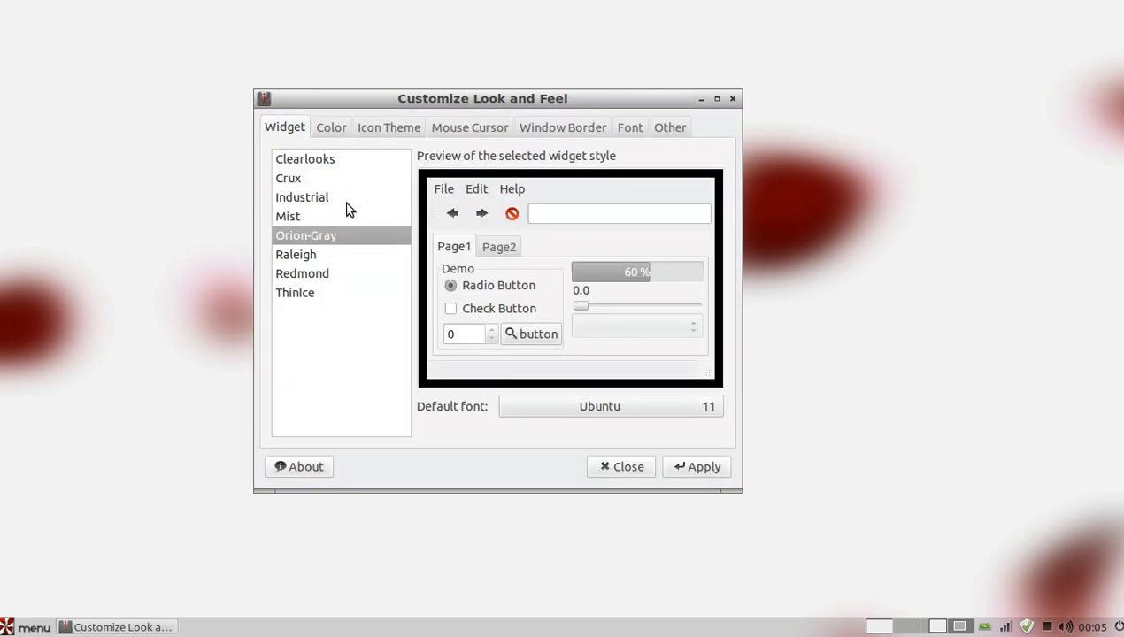
{"action": "left_click", "coordinate": [331, 127]}
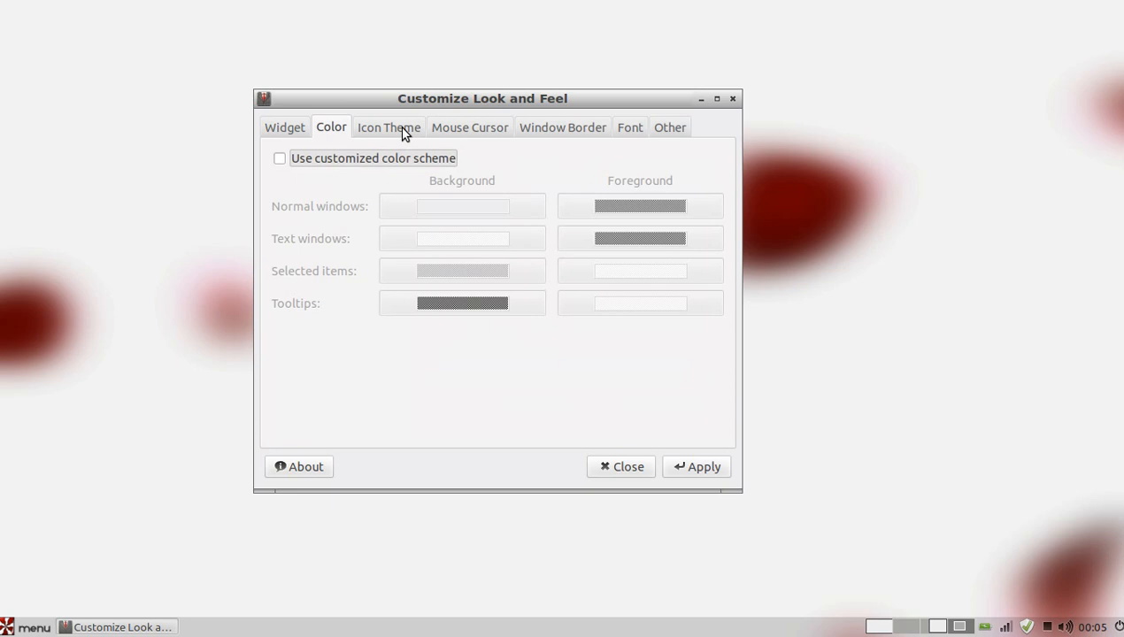
Preview the Faenza-Ambiance, Faenza-Darker and Faenza-Radiance icon themes, then apply the plain Faenza theme
{"action": "left_click", "coordinate": [387, 127]}
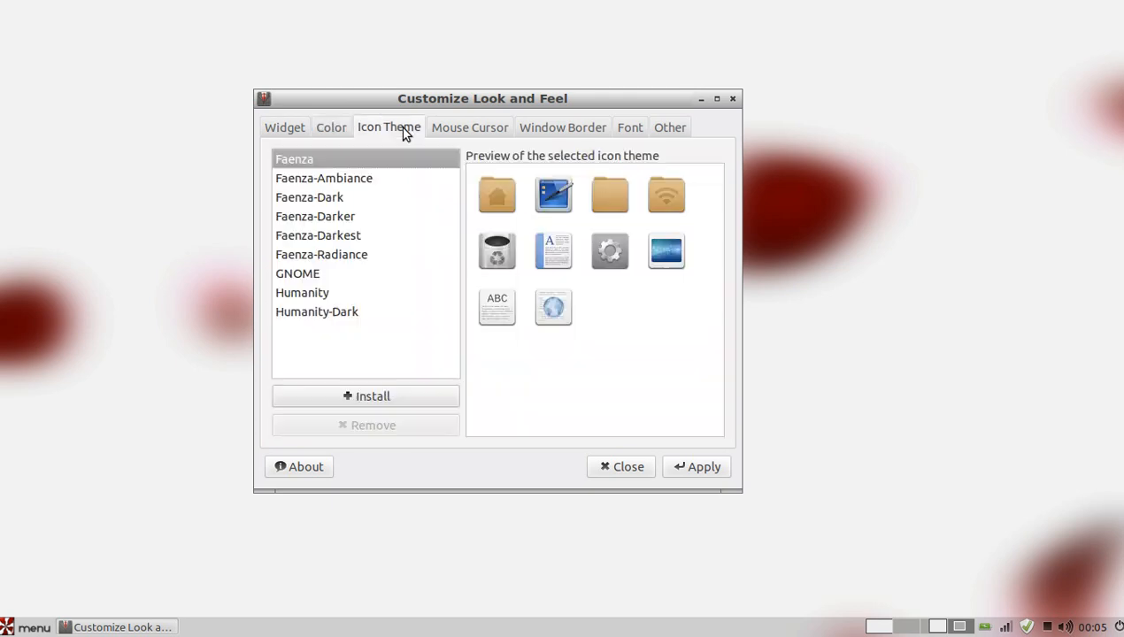
{"action": "left_click", "coordinate": [323, 177]}
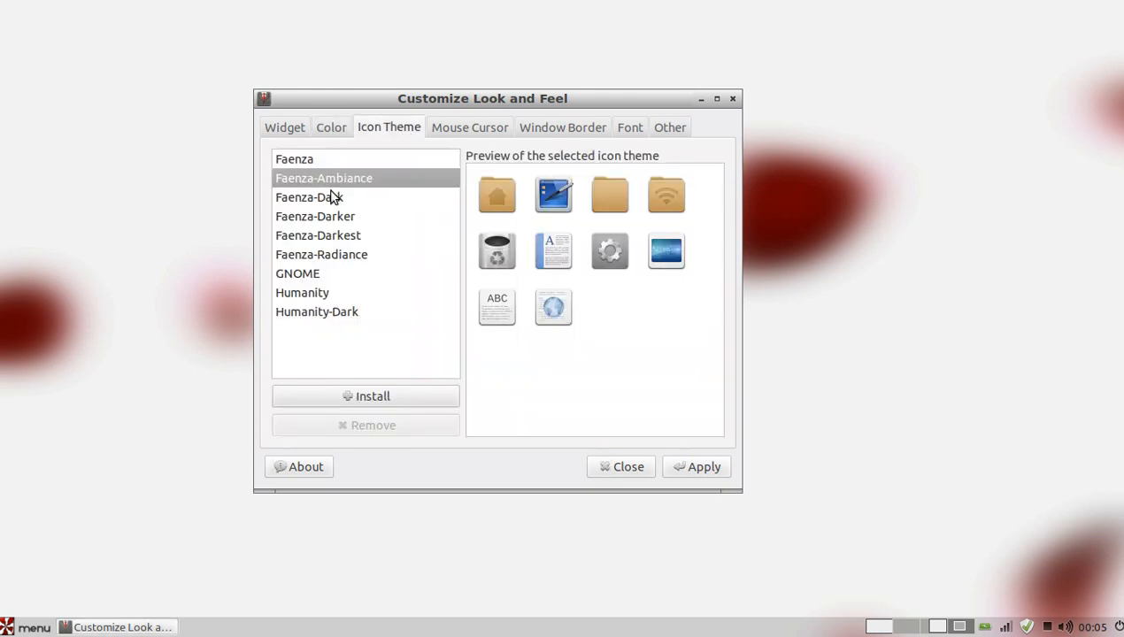
{"action": "left_click", "coordinate": [315, 216]}
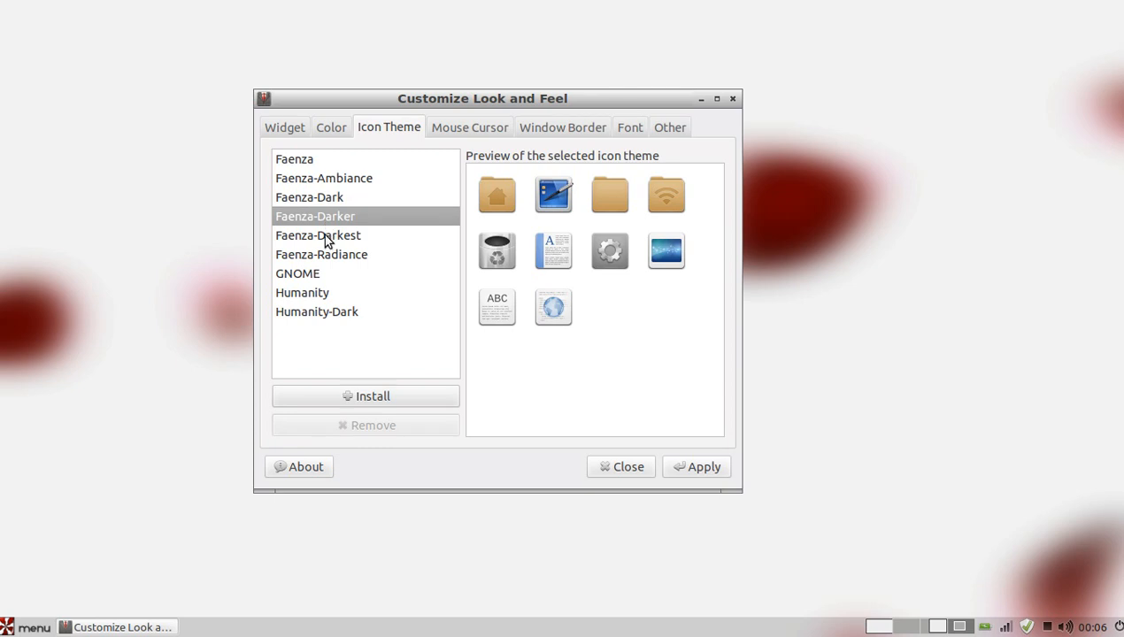
{"action": "left_click", "coordinate": [322, 255]}
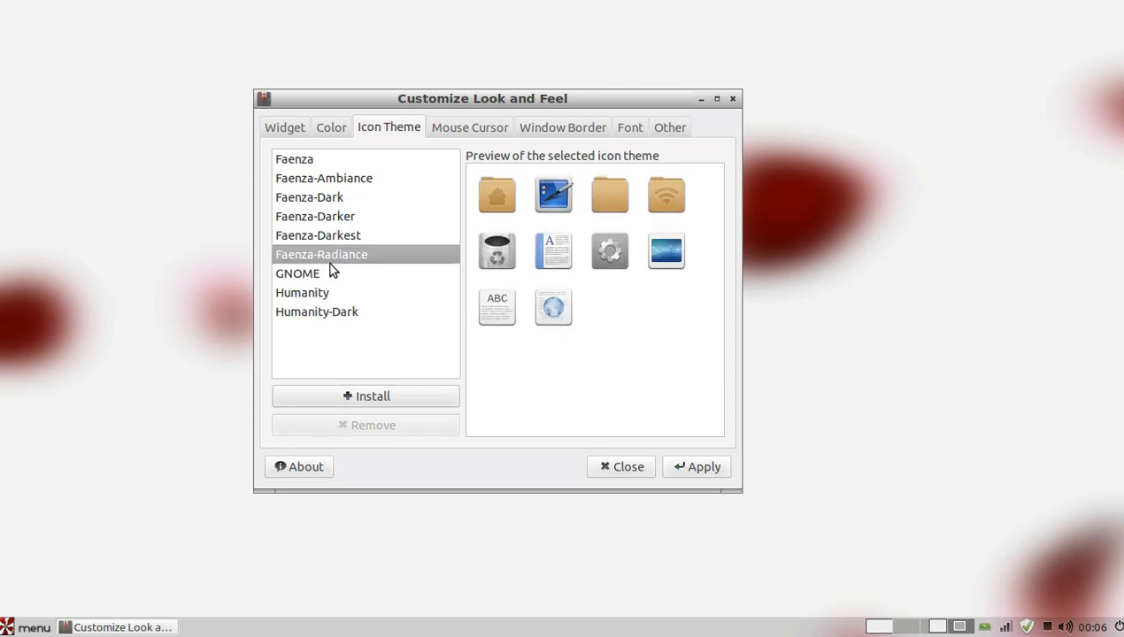
{"action": "left_click", "coordinate": [315, 216]}
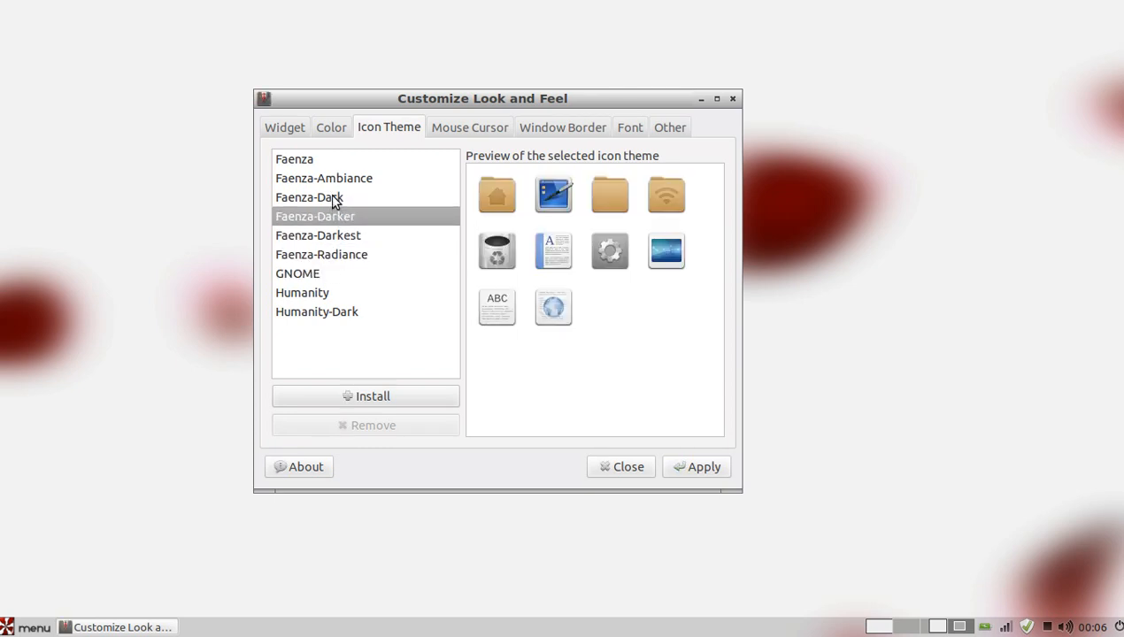
{"action": "left_click", "coordinate": [324, 177]}
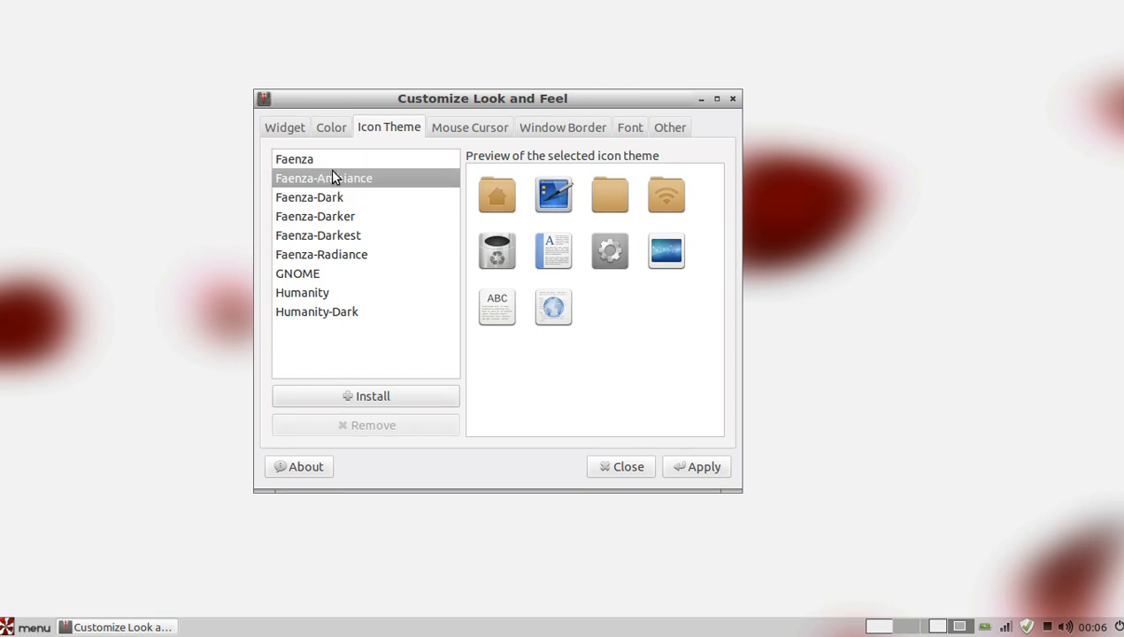
{"action": "left_click", "coordinate": [322, 254]}
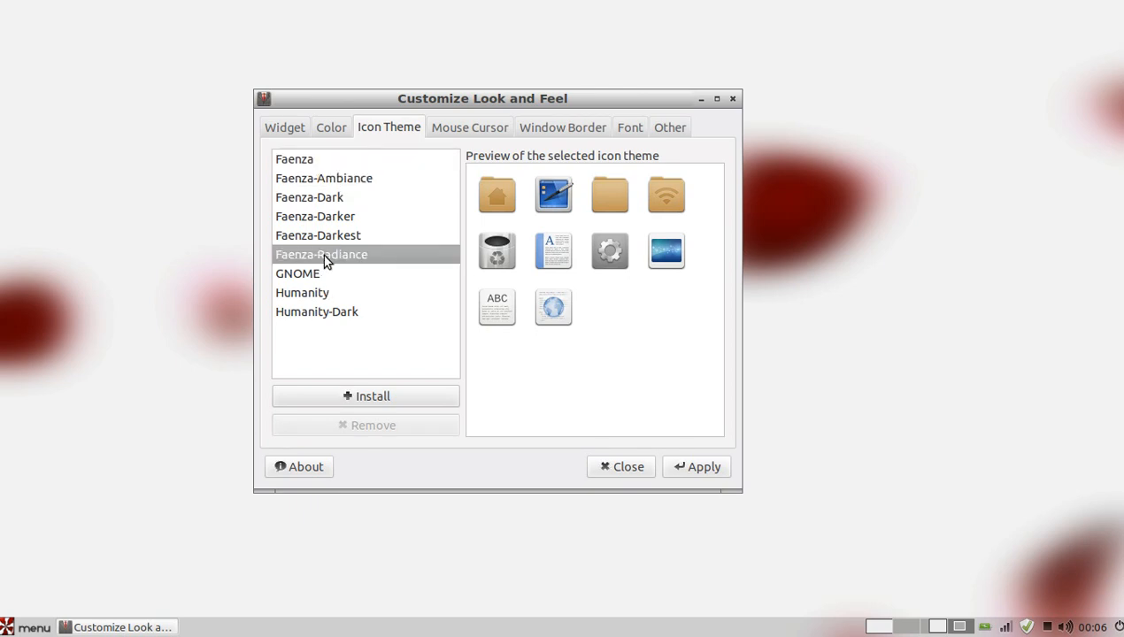
{"action": "left_click", "coordinate": [315, 216]}
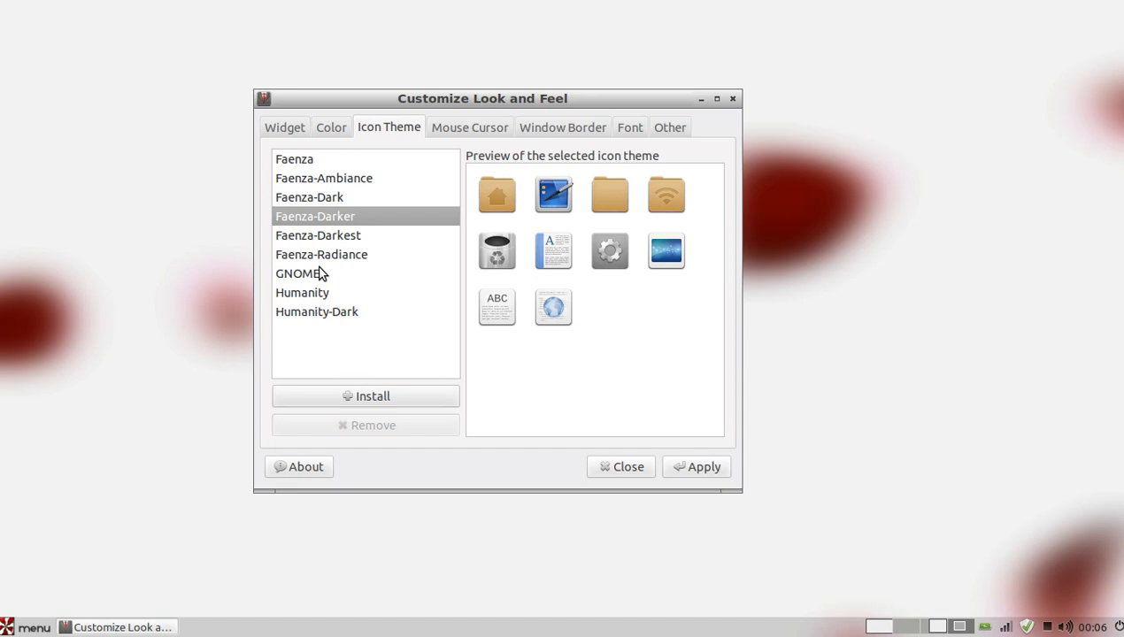
{"action": "mouse_move", "coordinate": [929, 627]}
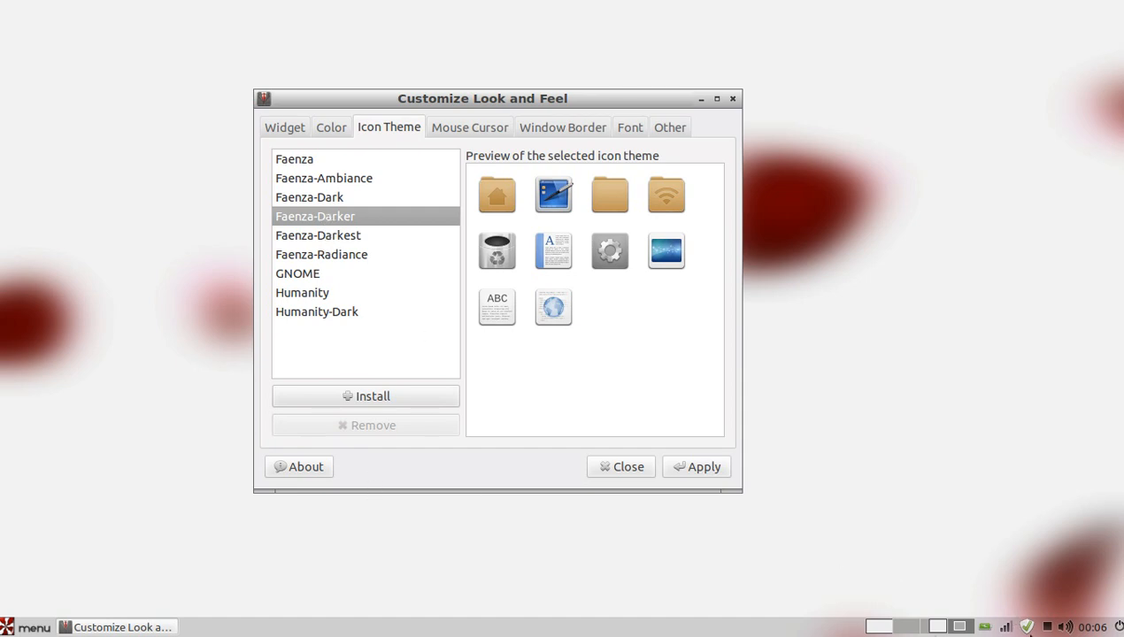
{"action": "mouse_move", "coordinate": [325, 199]}
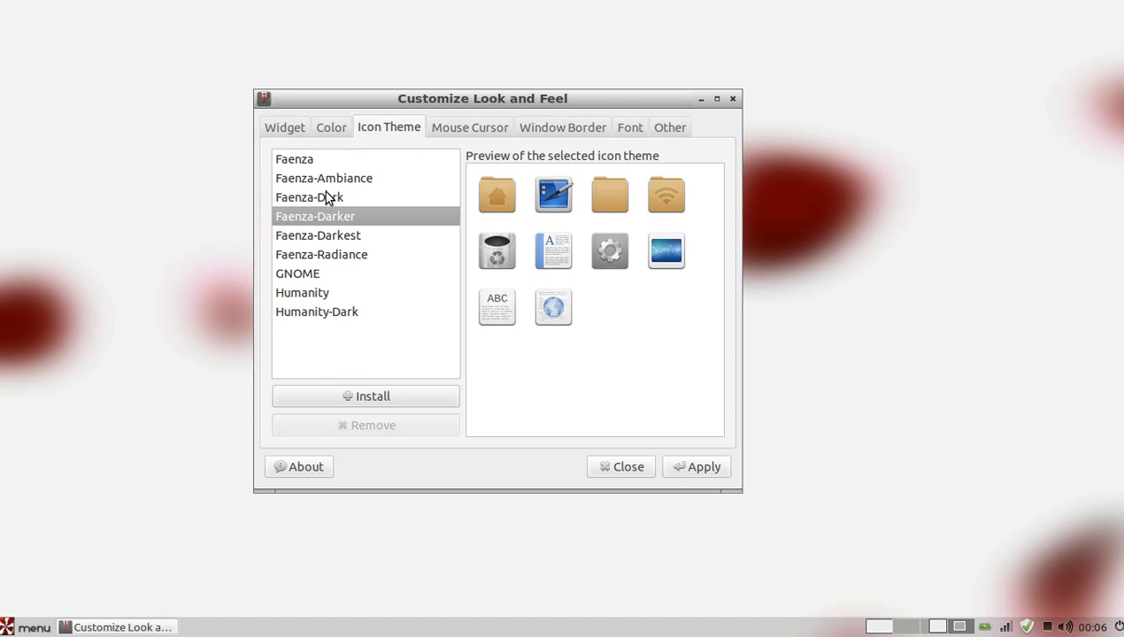
{"action": "left_click", "coordinate": [324, 177]}
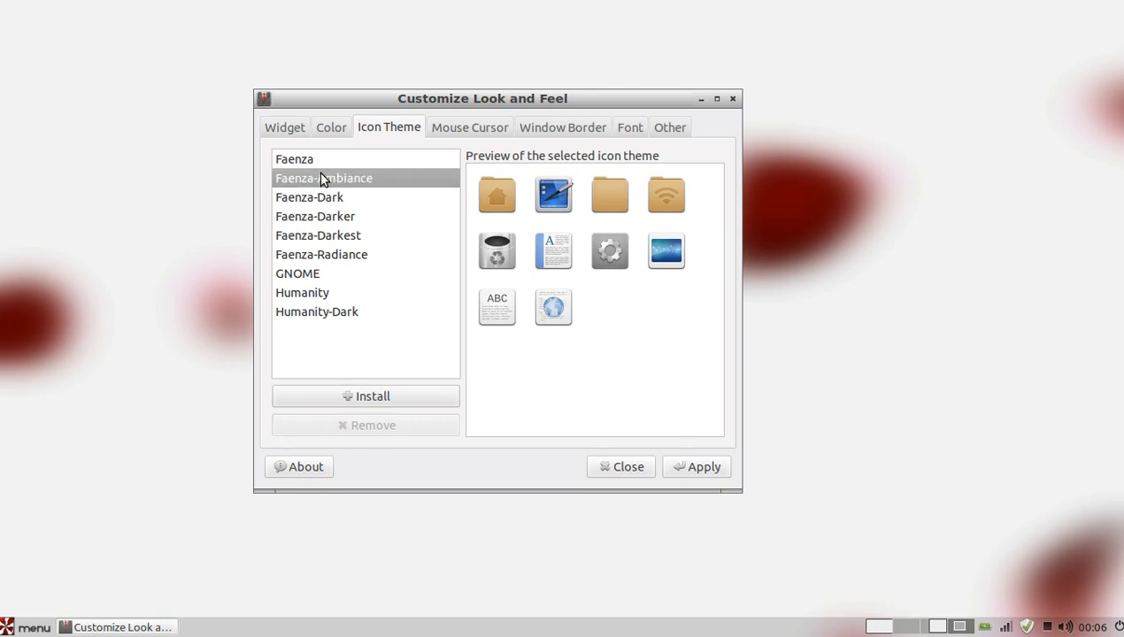
{"action": "left_click", "coordinate": [293, 159]}
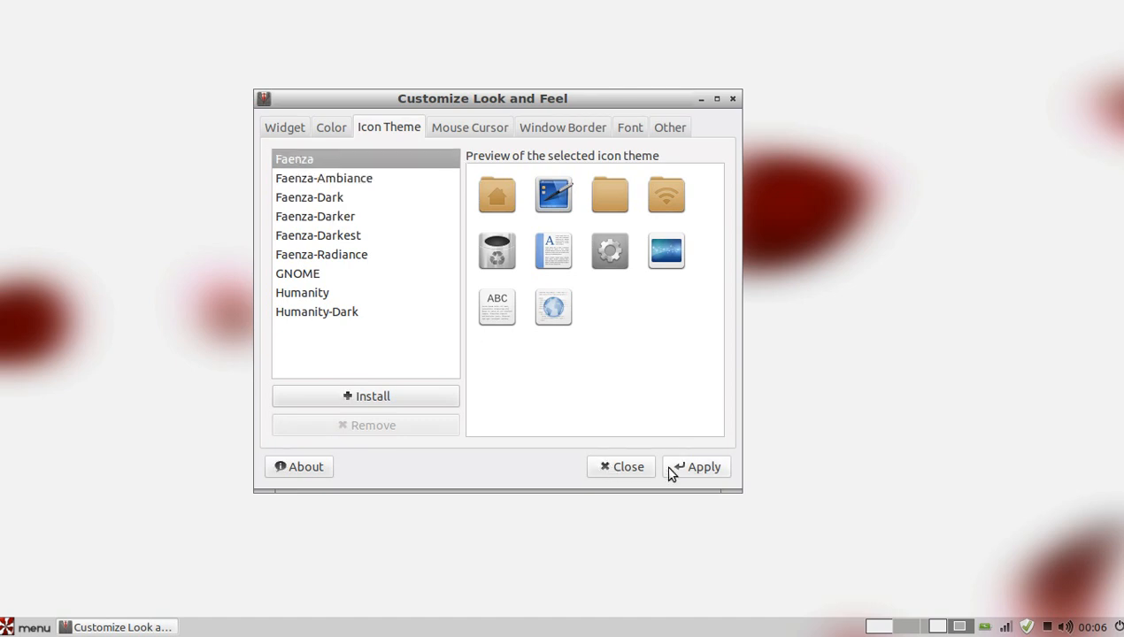
{"action": "left_click", "coordinate": [704, 467]}
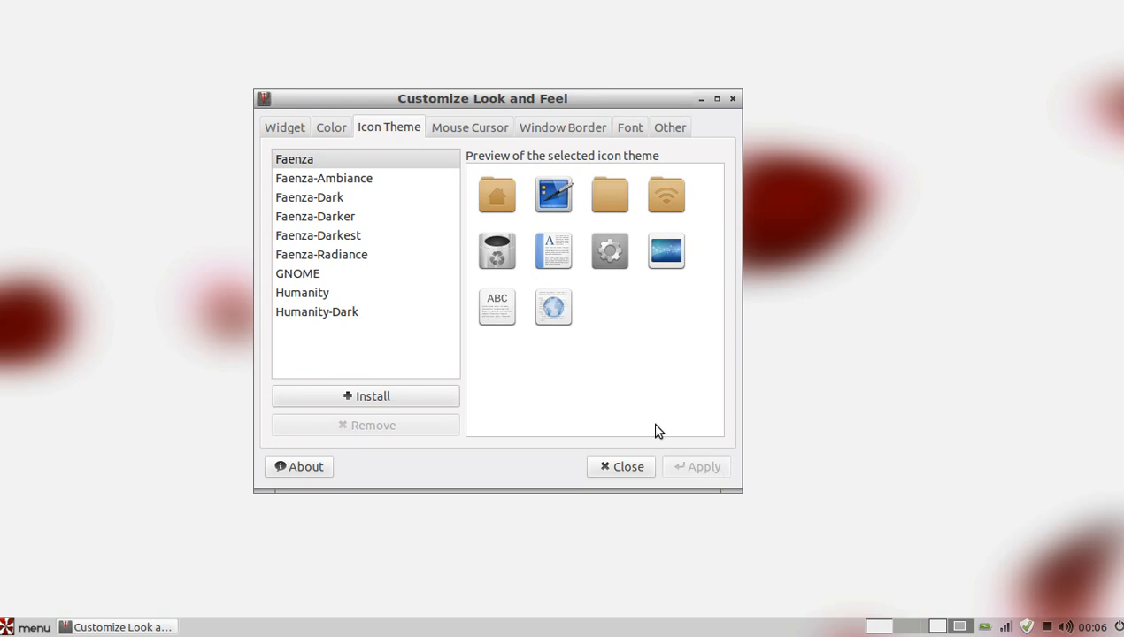
Apply the DMZ (Black) cursor theme and move on to the window border themes
{"action": "left_click", "coordinate": [471, 127]}
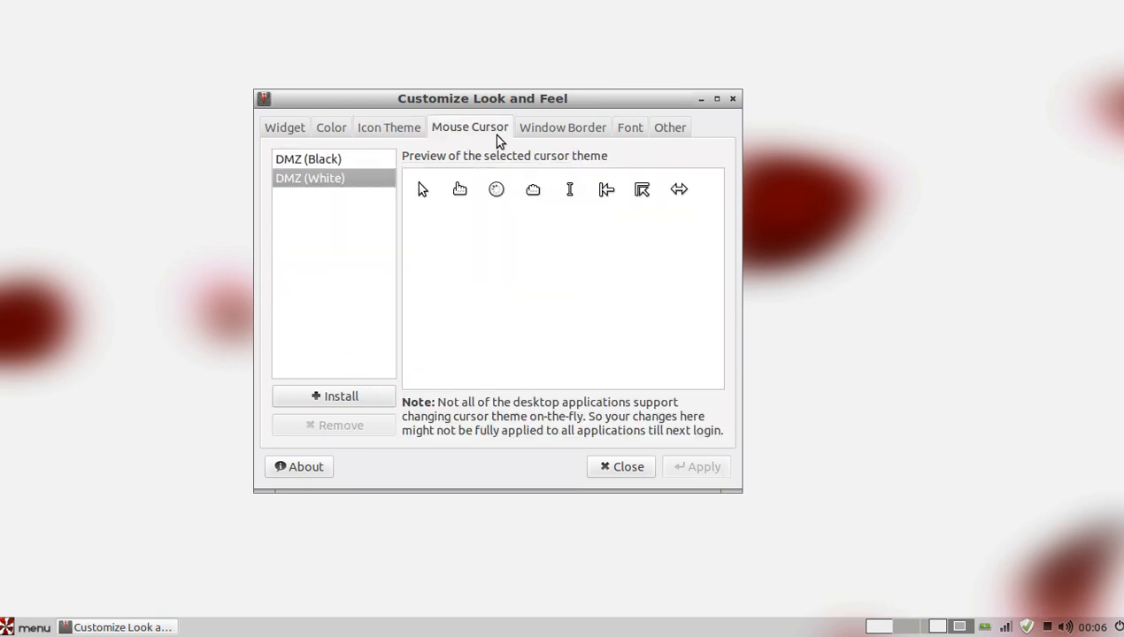
{"action": "left_click", "coordinate": [308, 159]}
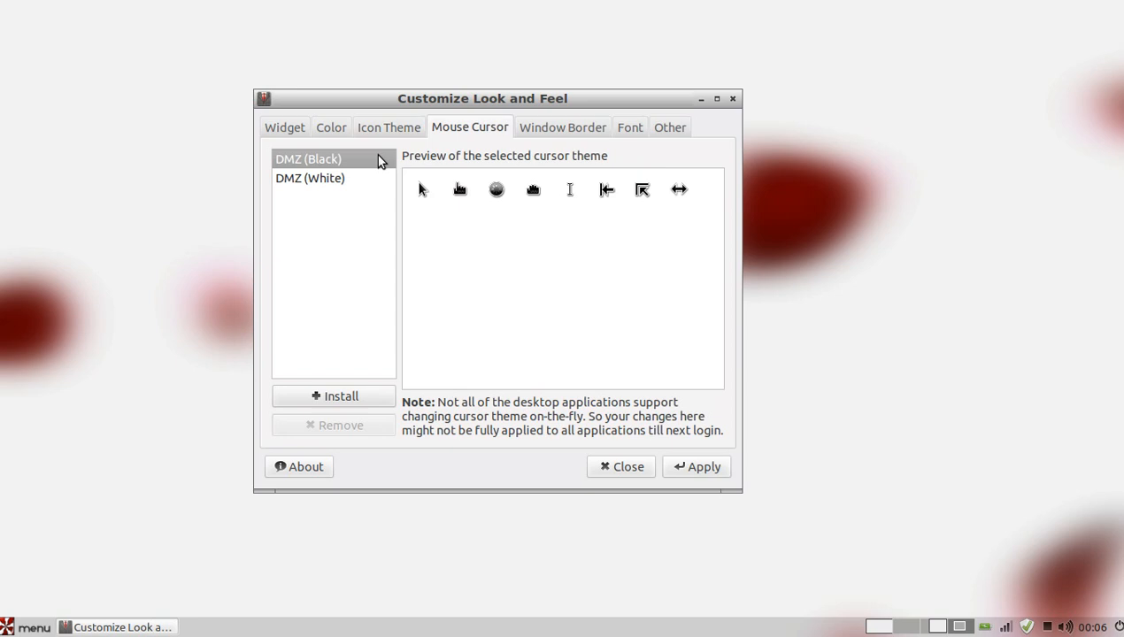
{"action": "left_click", "coordinate": [697, 467]}
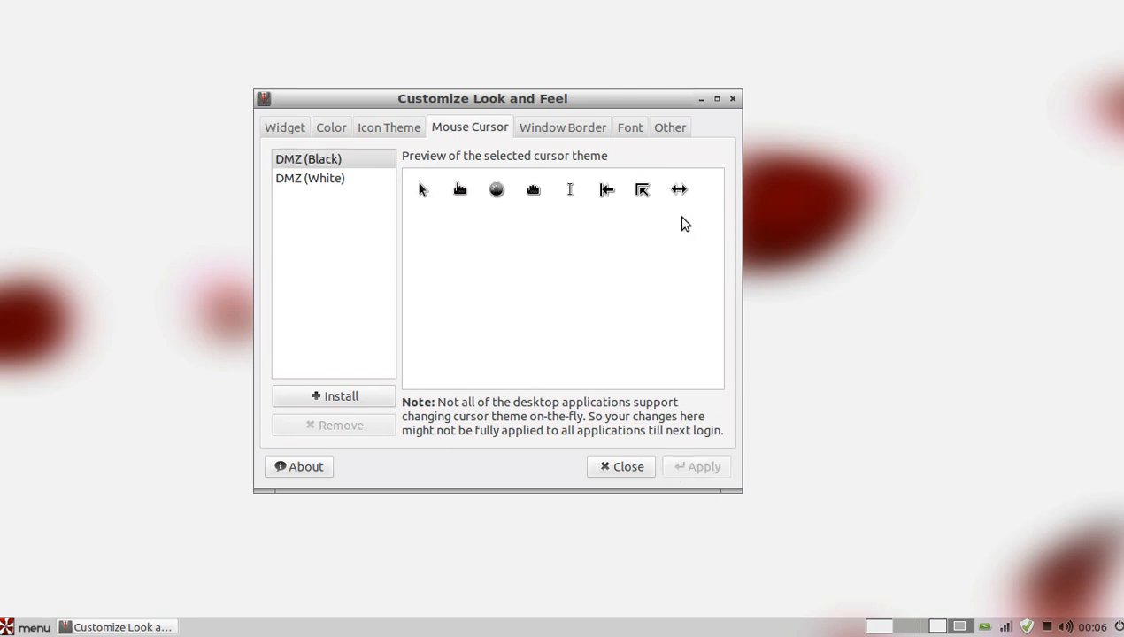
{"action": "left_click", "coordinate": [562, 127]}
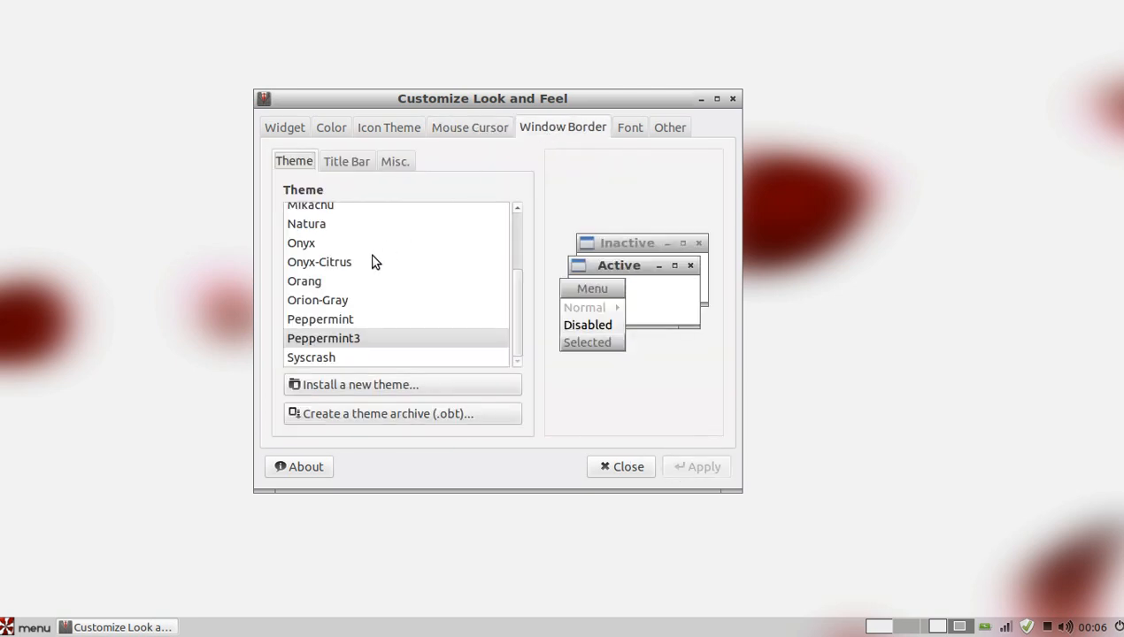
Preview the Peppermint, Bear2, Onyx-Citrus and Syscrash window border themes
{"action": "left_click", "coordinate": [319, 319]}
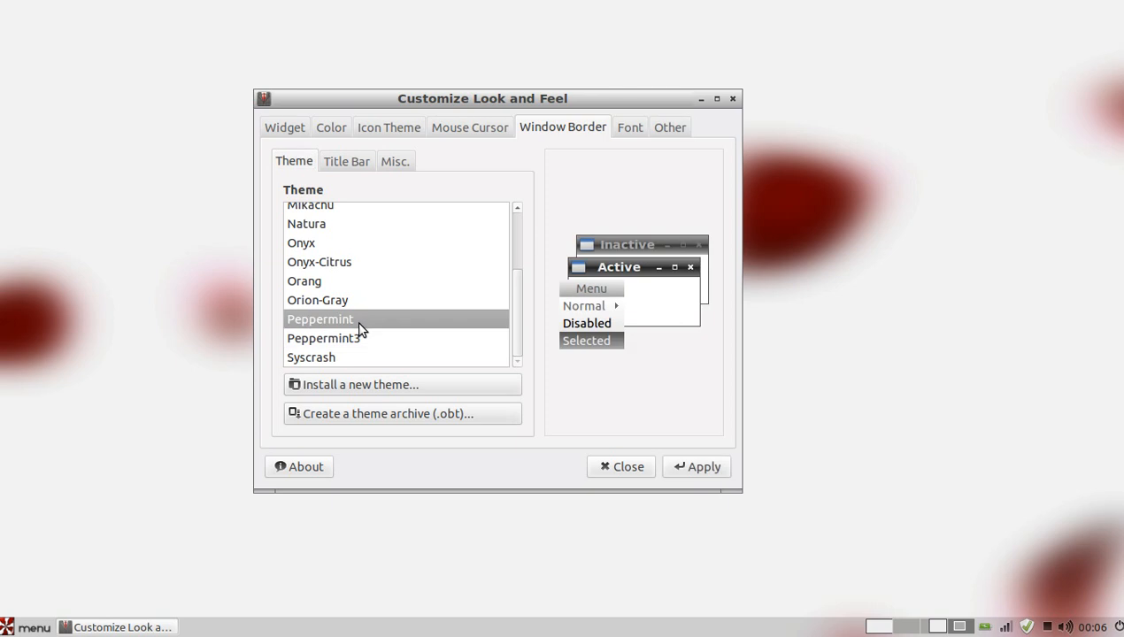
{"action": "left_click", "coordinate": [310, 357]}
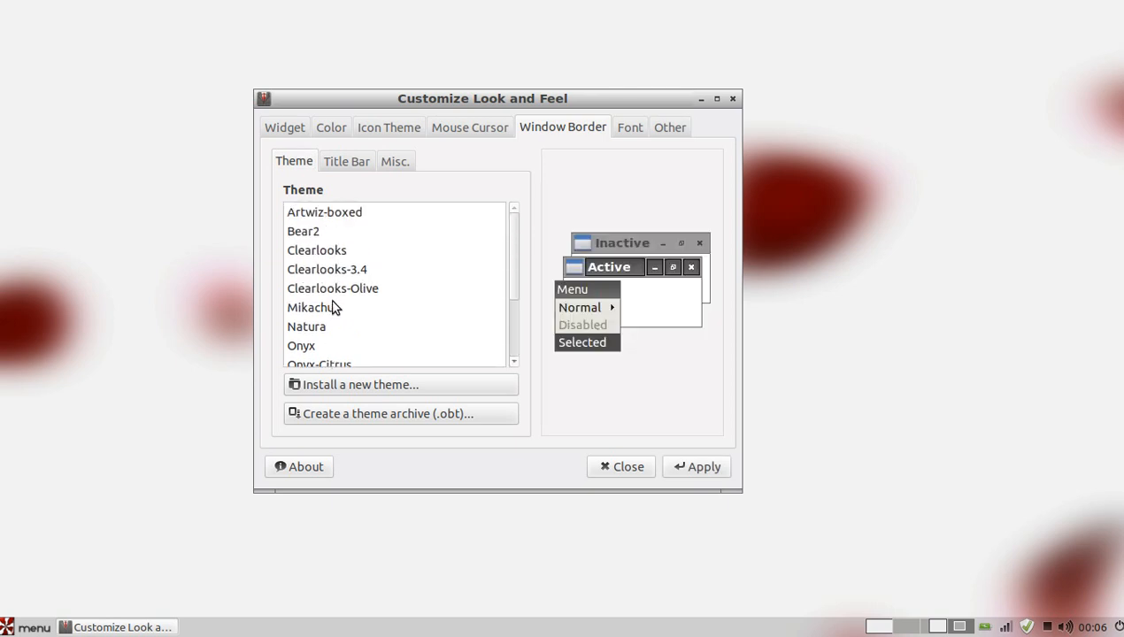
{"action": "left_click", "coordinate": [303, 230]}
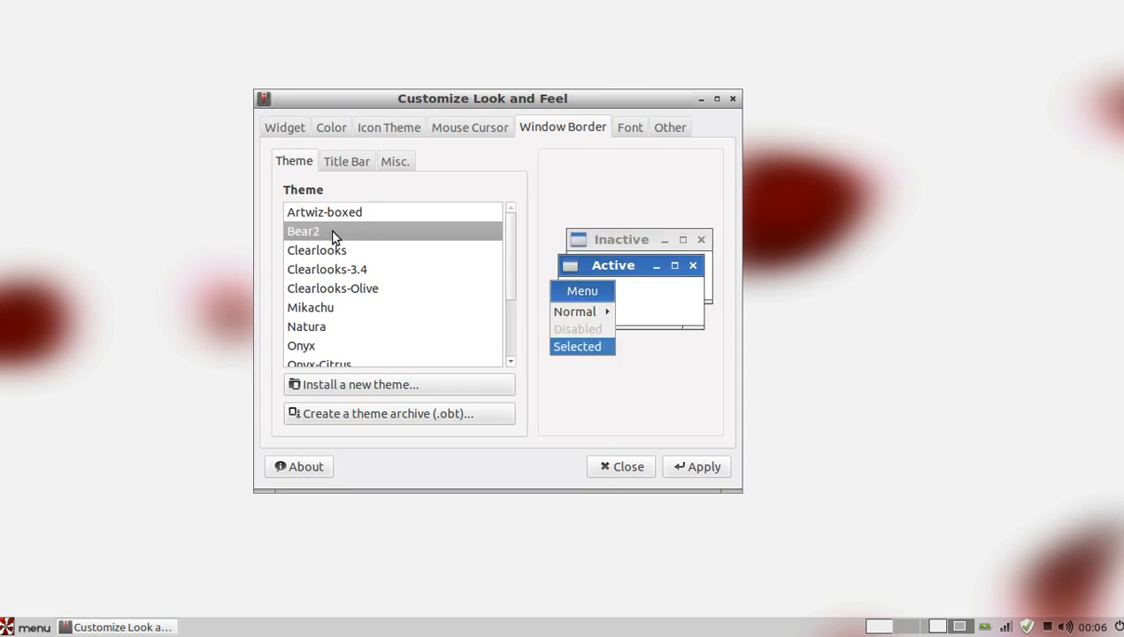
{"action": "left_click", "coordinate": [331, 287]}
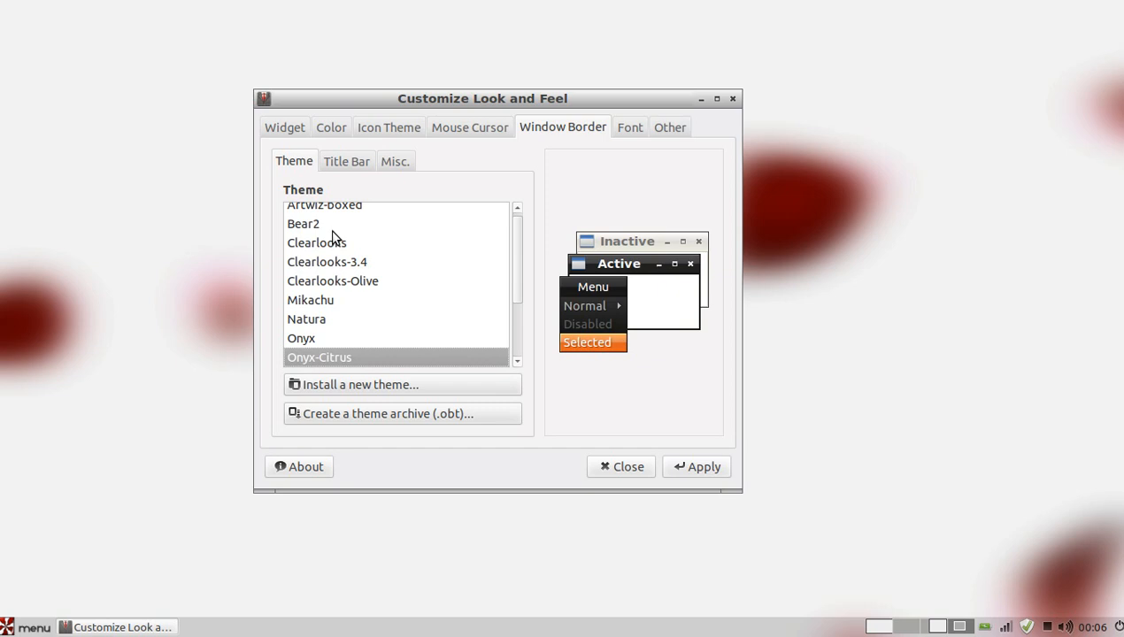
{"action": "scroll", "scroll_direction": "down", "scroll_amount": 3}
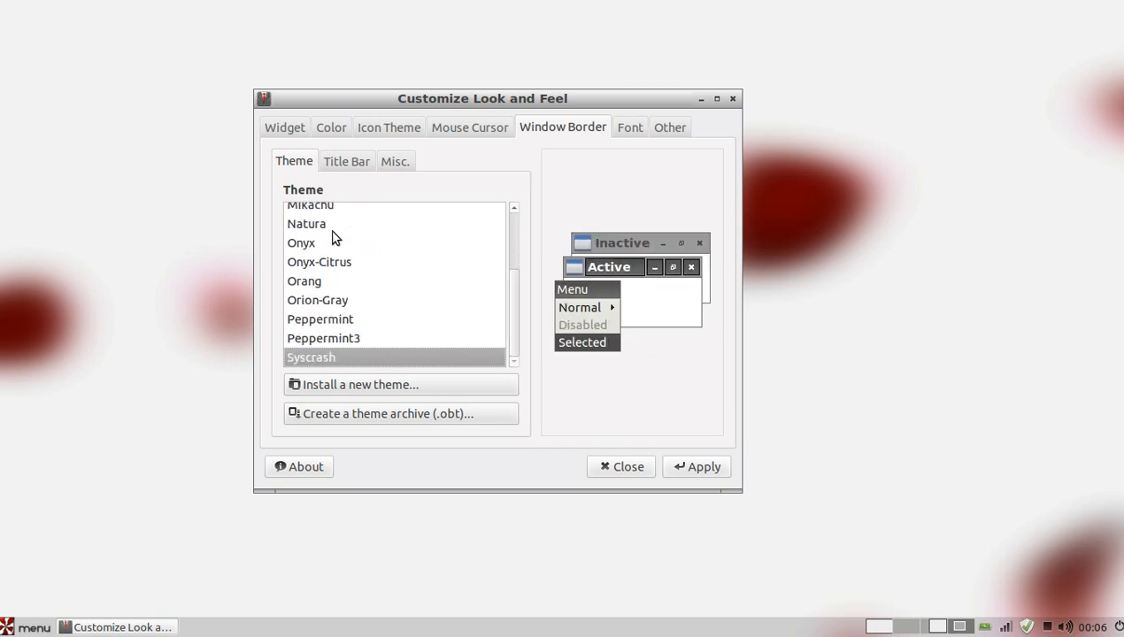
{"action": "mouse_move", "coordinate": [623, 134]}
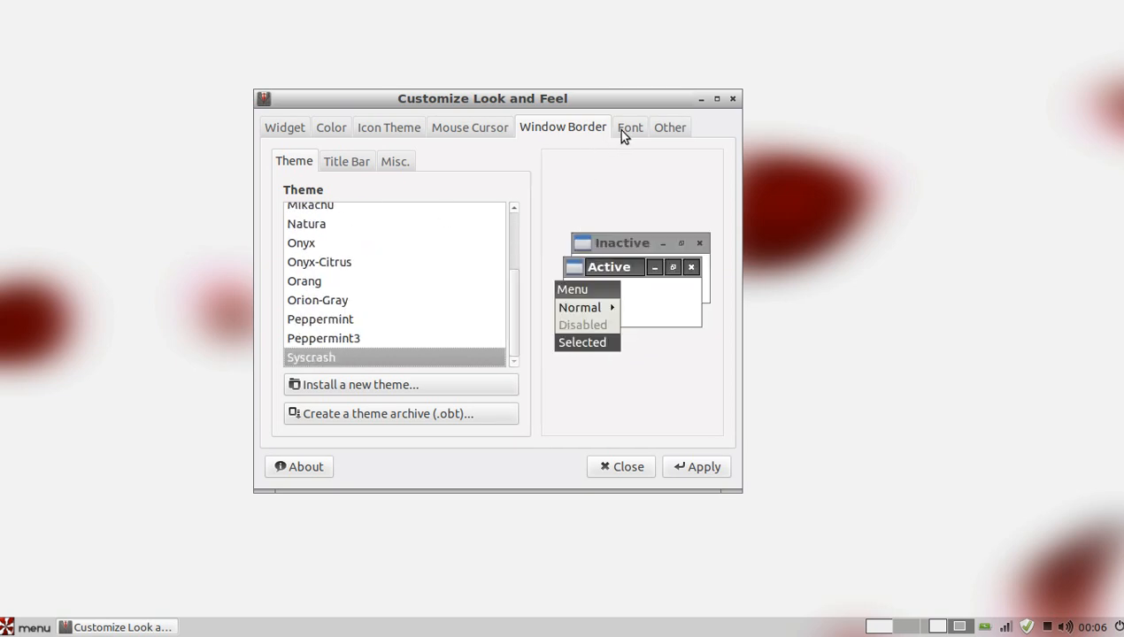
Look at the Other GUI and sound options, then close Customize Look and Feel
{"action": "left_click", "coordinate": [669, 128]}
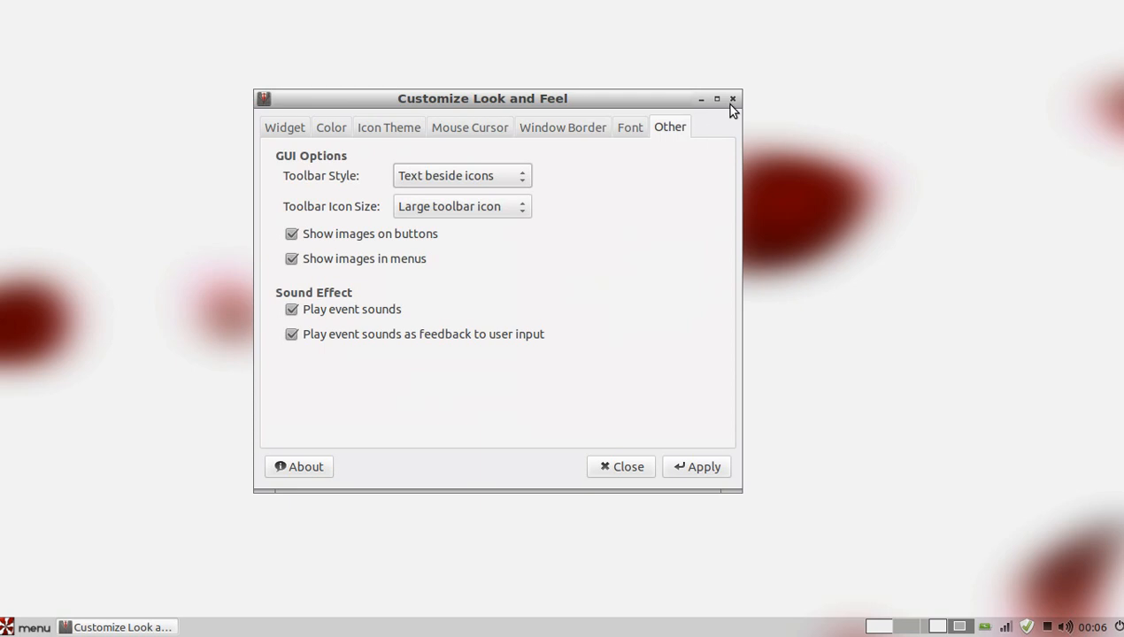
{"action": "left_click", "coordinate": [733, 99]}
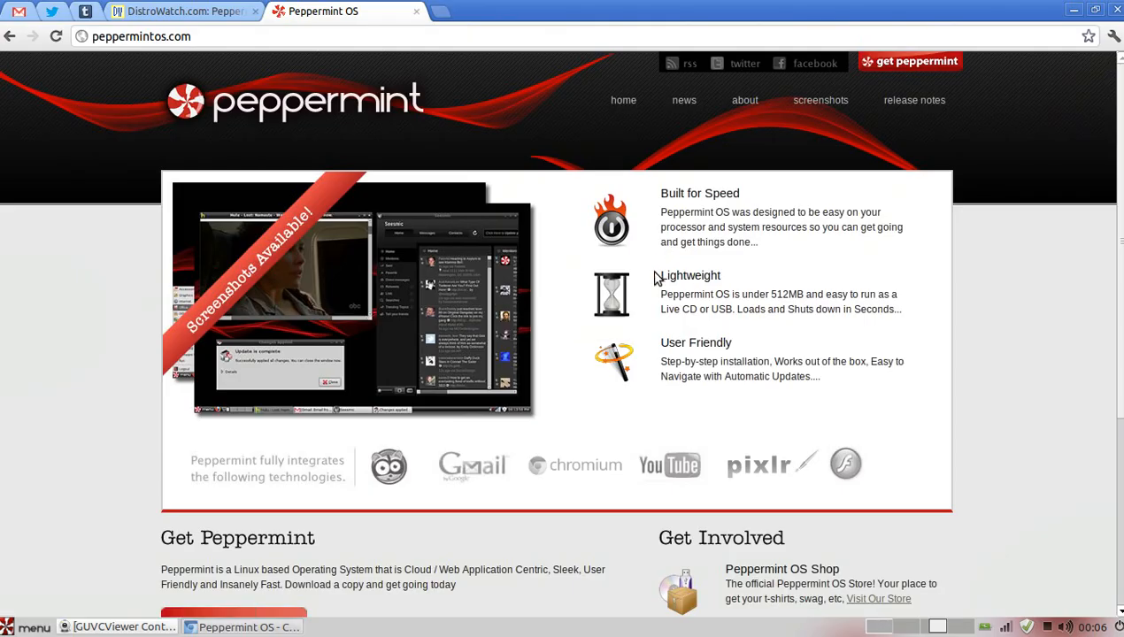
Scroll through the peppermintos.com features and download sections, then switch to an empty desktop workspace
{"action": "scroll", "scroll_direction": "down", "scroll_amount": 3}
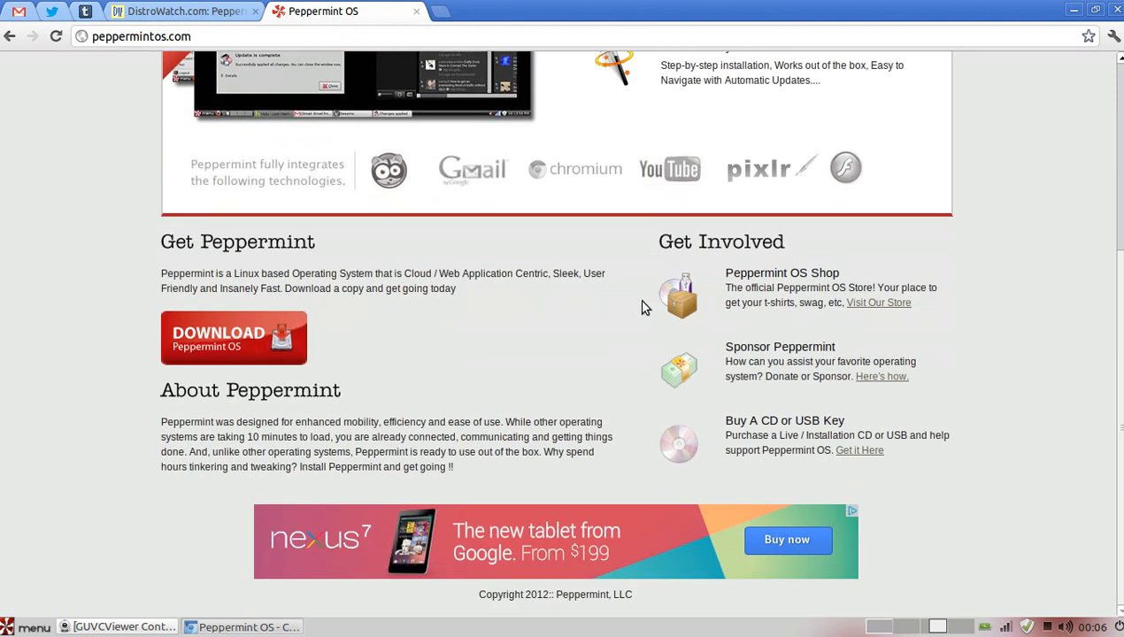
{"action": "scroll", "scroll_direction": "up", "scroll_amount": 3}
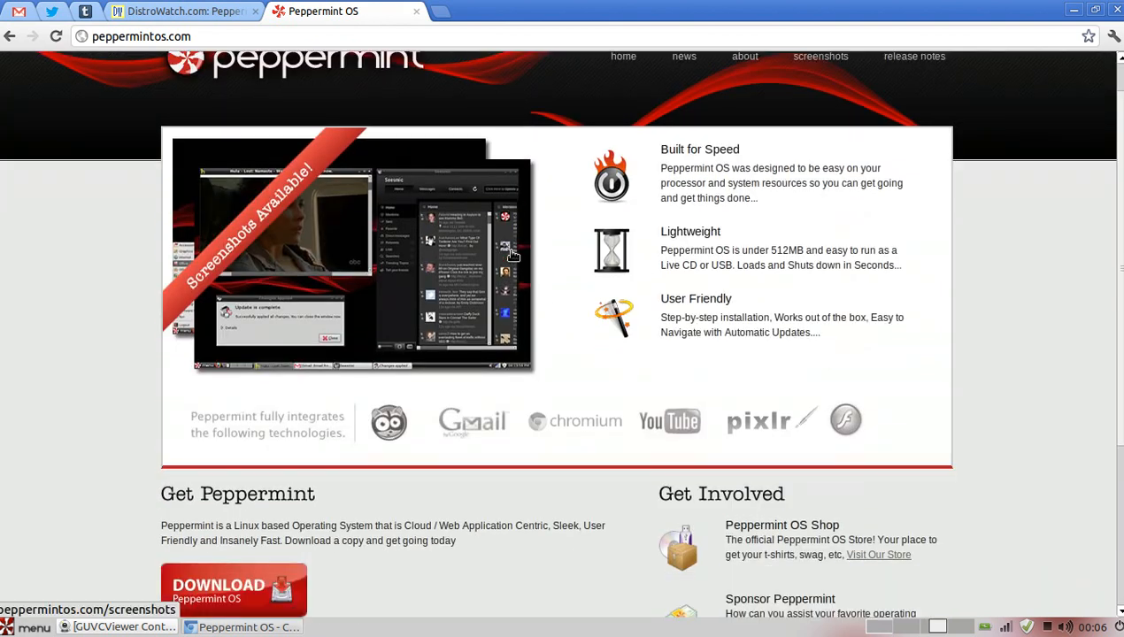
{"action": "scroll", "scroll_direction": "down", "scroll_amount": 3}
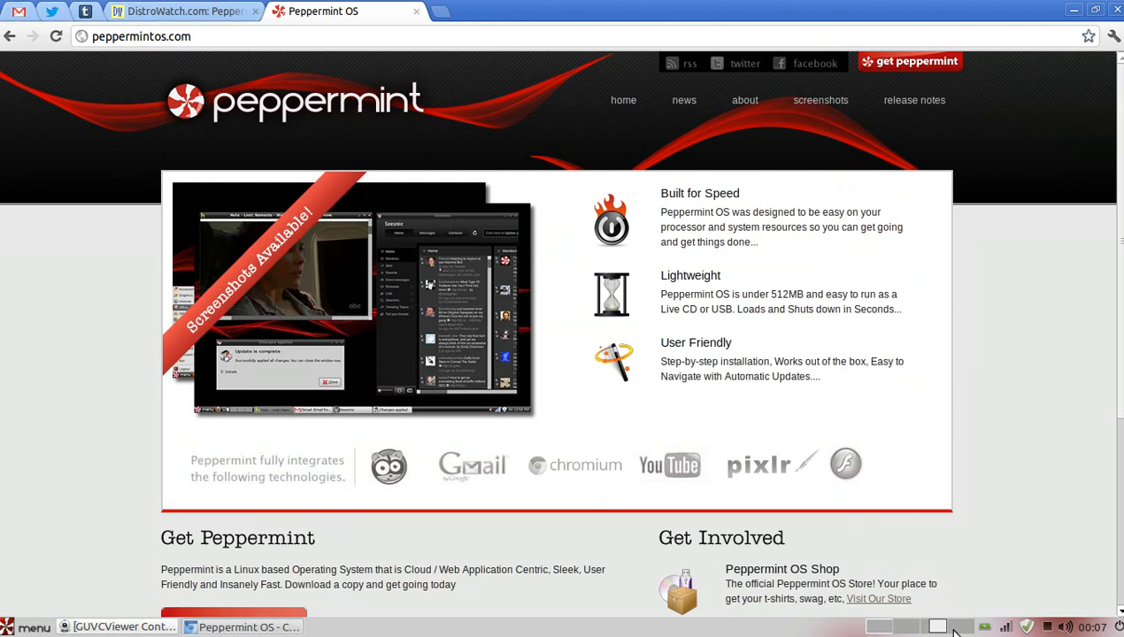
{"action": "left_click", "coordinate": [32, 626]}
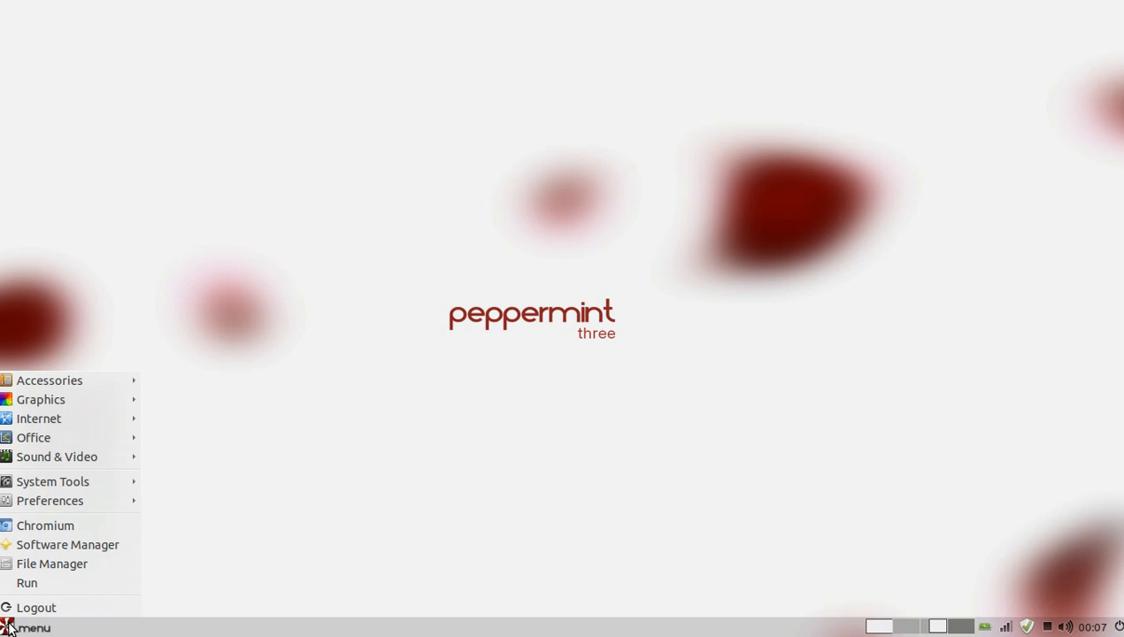
{"action": "left_click", "coordinate": [39, 418]}
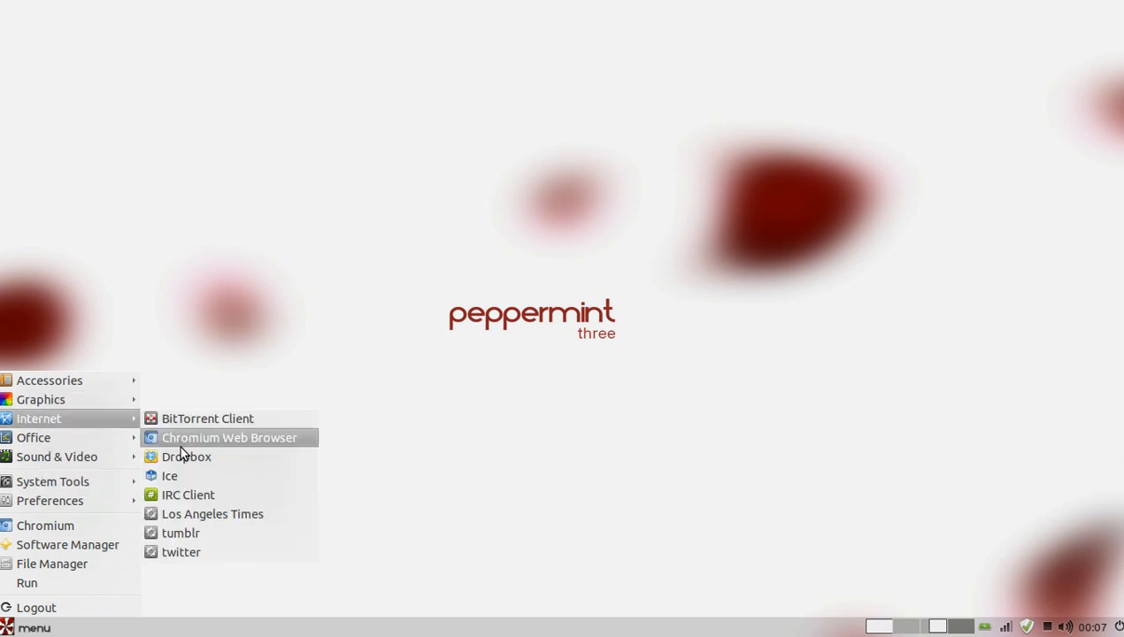
{"action": "mouse_move", "coordinate": [212, 513]}
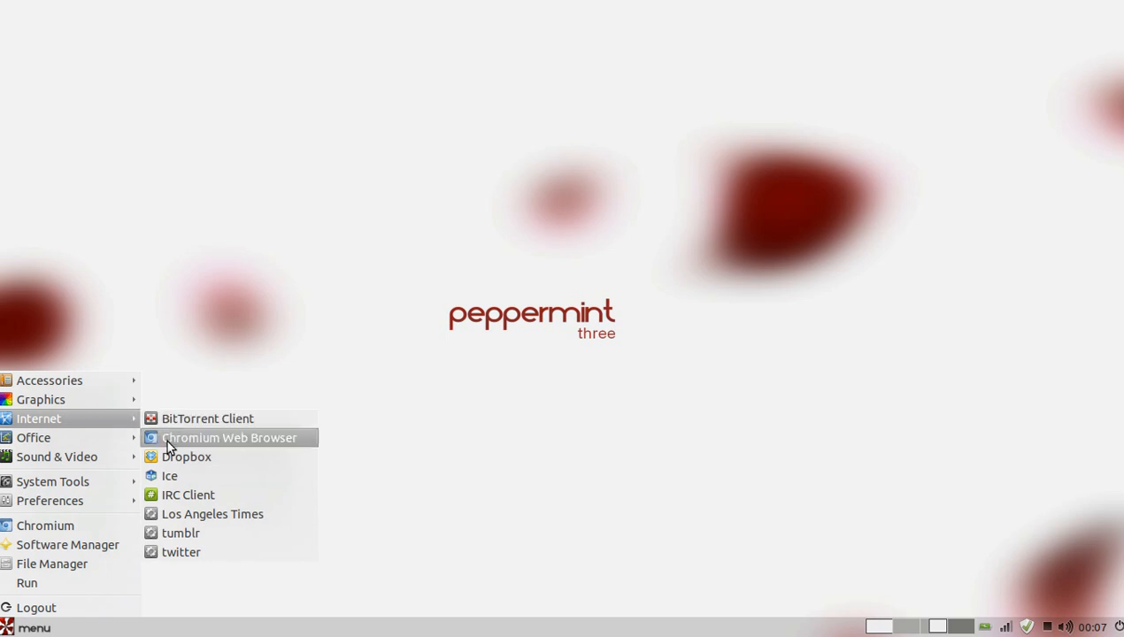
{"action": "mouse_move", "coordinate": [188, 476]}
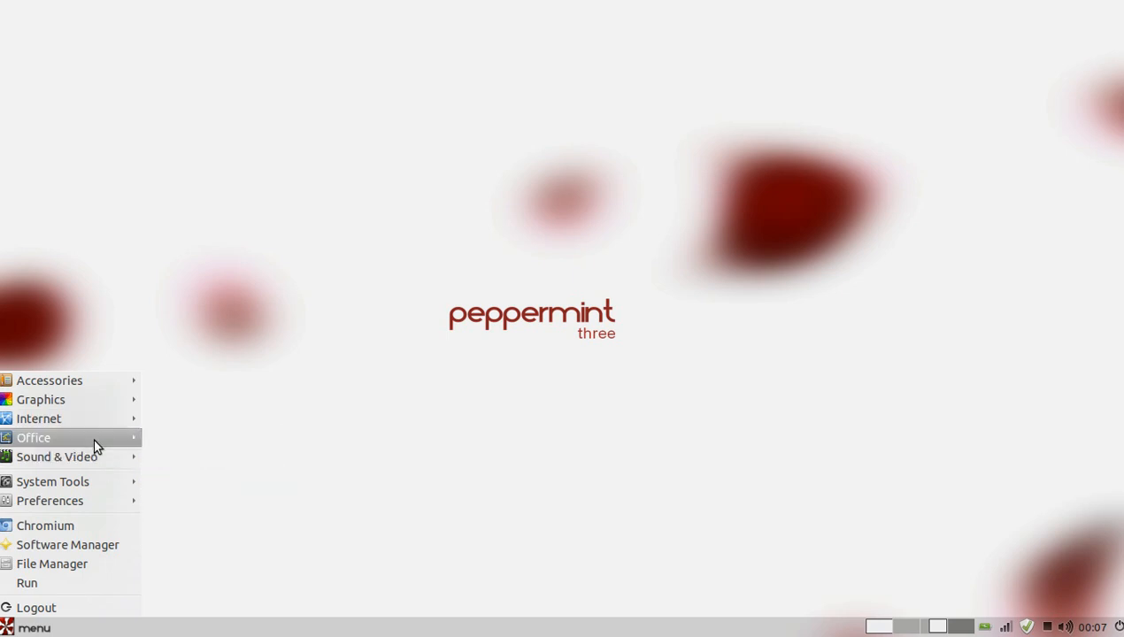
{"action": "mouse_move", "coordinate": [57, 456]}
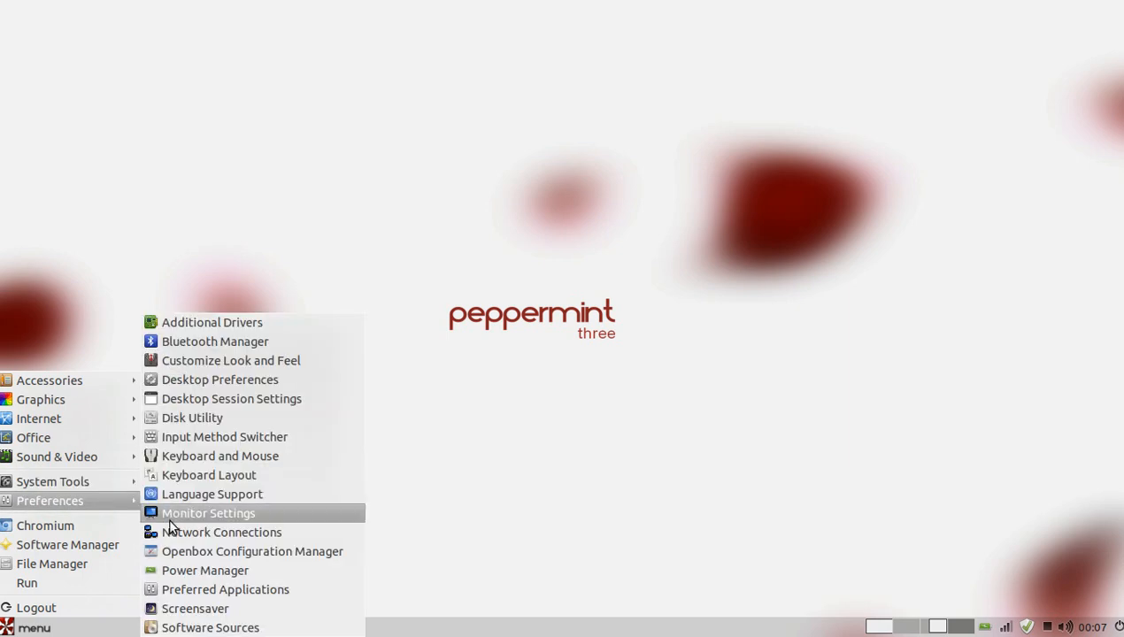
{"action": "mouse_move", "coordinate": [212, 570]}
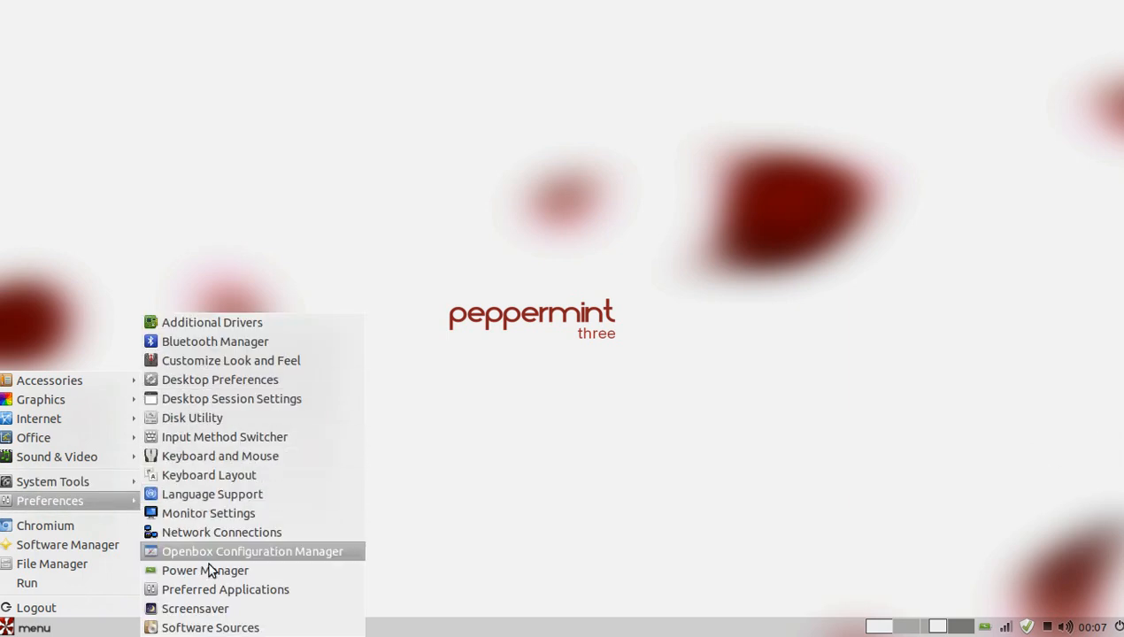
{"action": "mouse_move", "coordinate": [209, 475]}
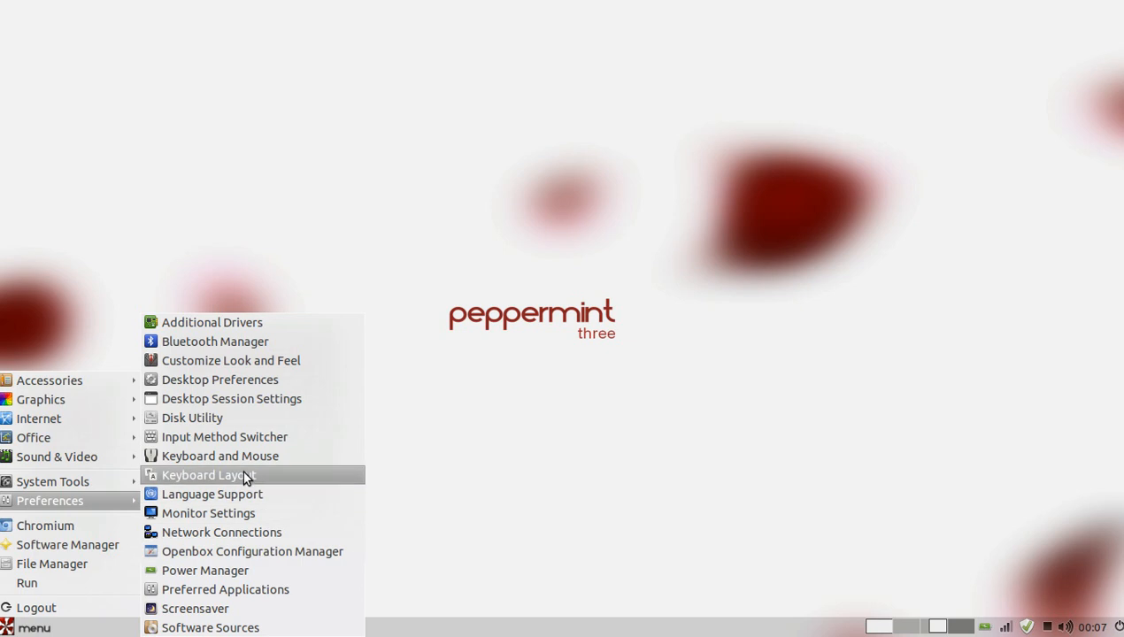
{"action": "mouse_move", "coordinate": [209, 513]}
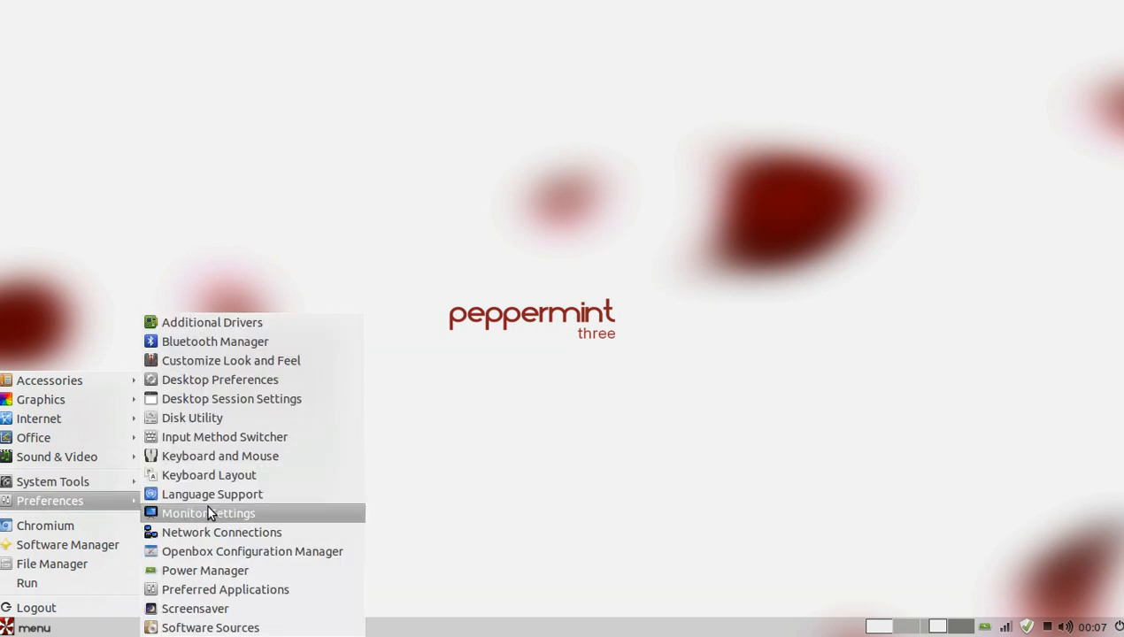
{"action": "mouse_move", "coordinate": [205, 570]}
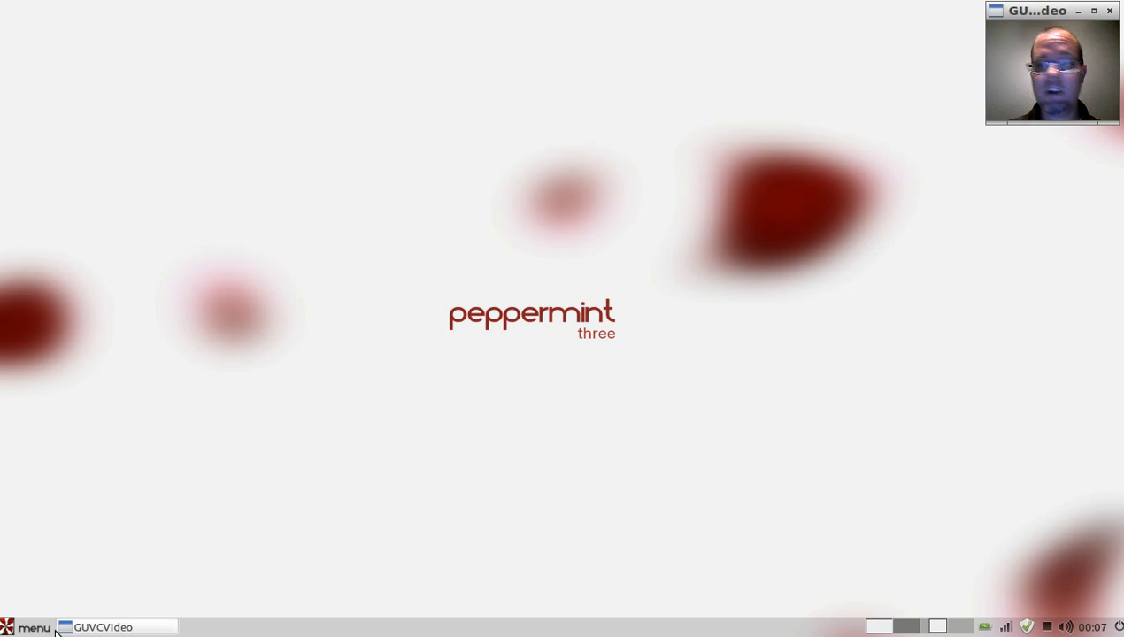
{"action": "mouse_move", "coordinate": [556, 378]}
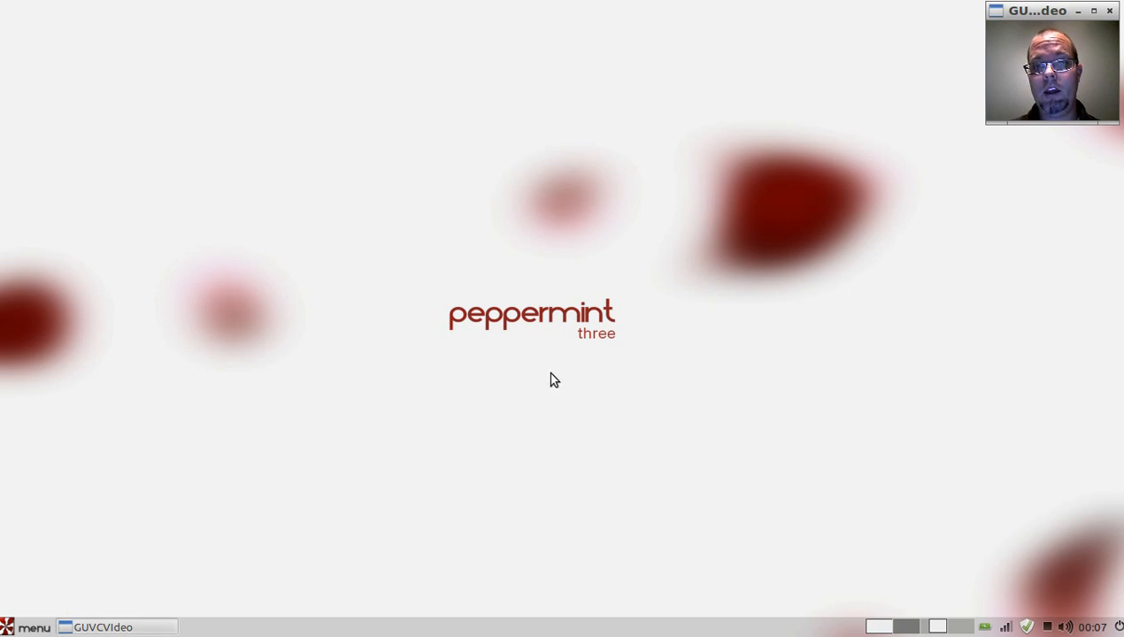
{"action": "mouse_move", "coordinate": [364, 188]}
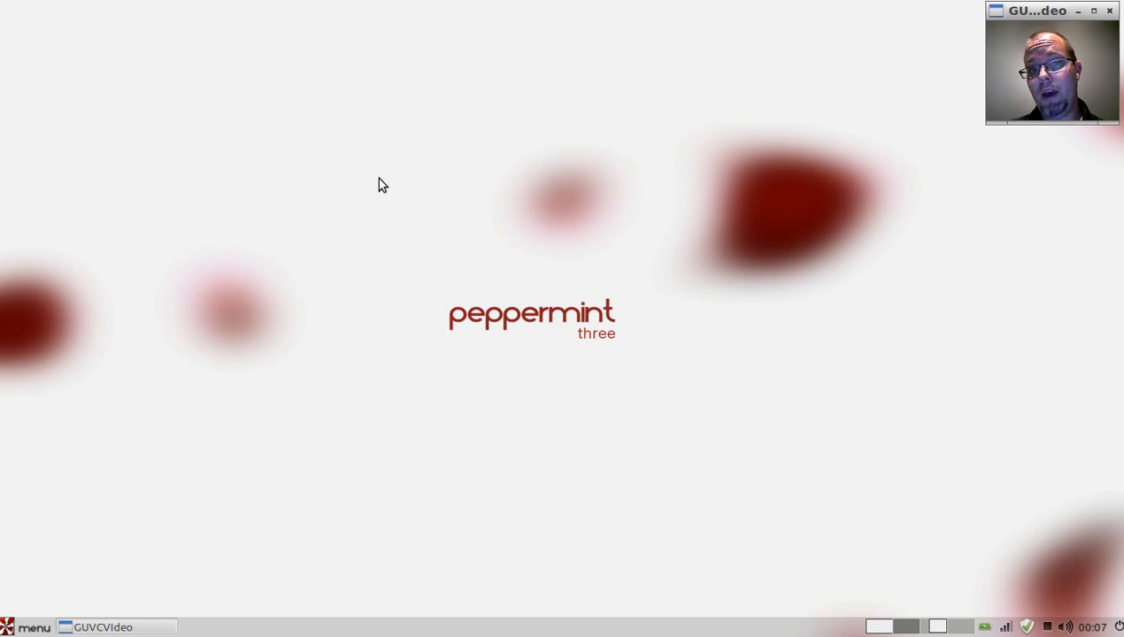
{"action": "left_click", "coordinate": [33, 626]}
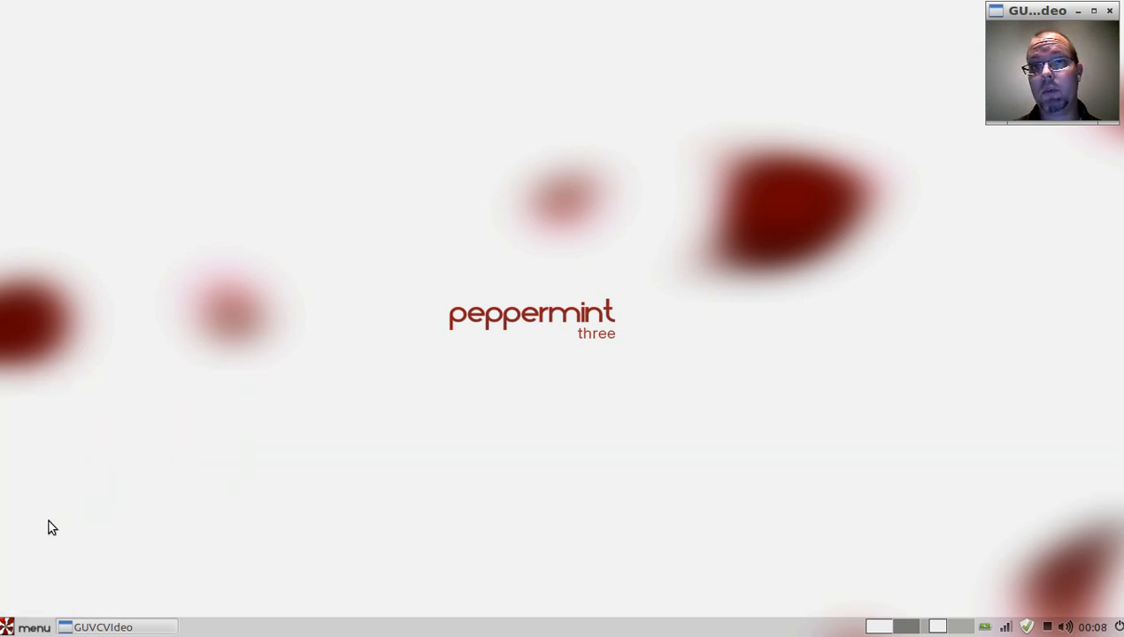
{"action": "mouse_move", "coordinate": [136, 391]}
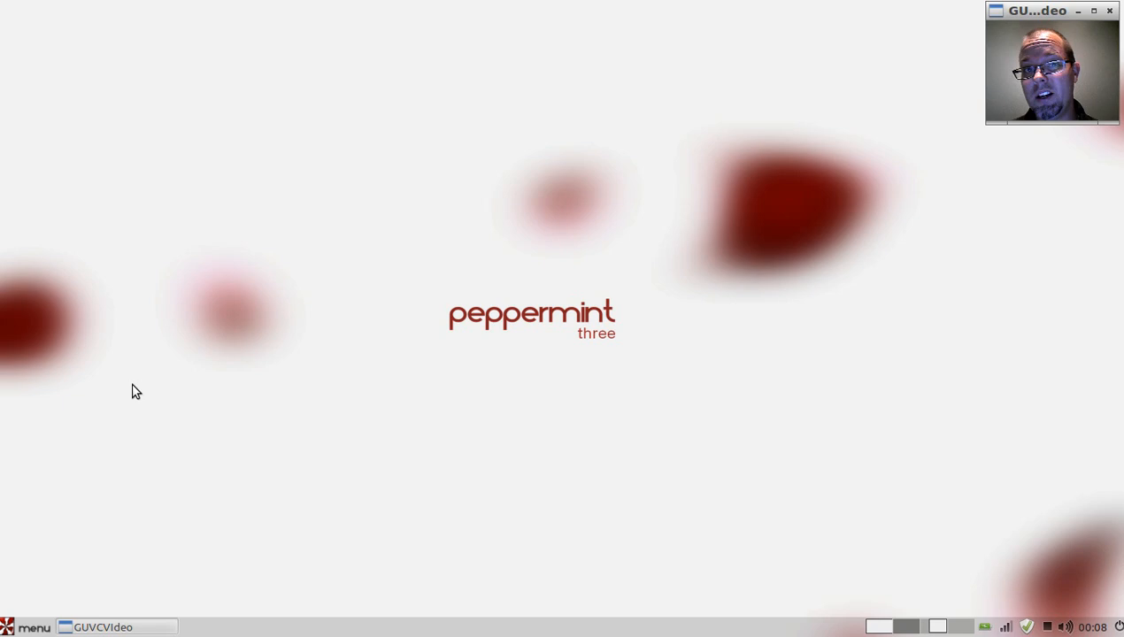
{"action": "mouse_move", "coordinate": [296, 375]}
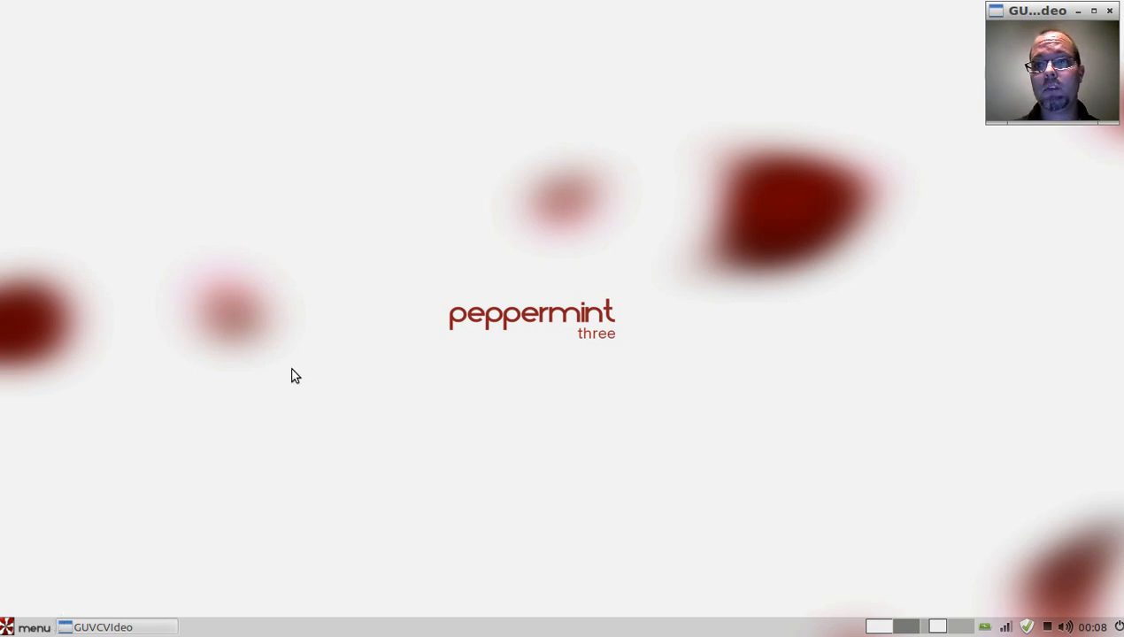
{"action": "mouse_move", "coordinate": [1048, 159]}
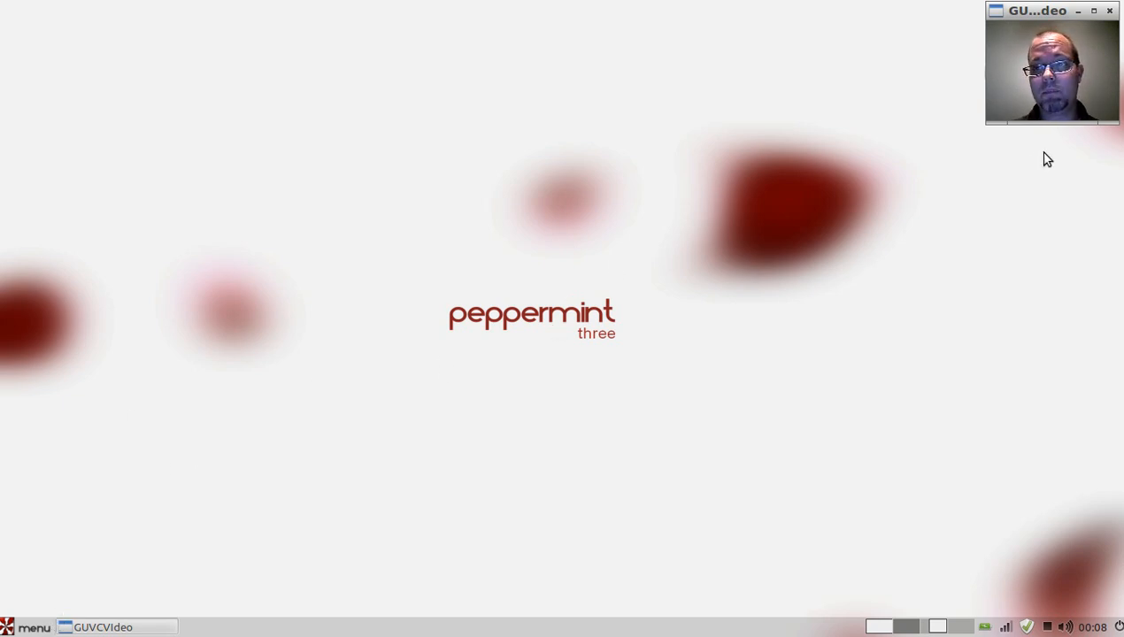
{"action": "mouse_move", "coordinate": [1107, 550]}
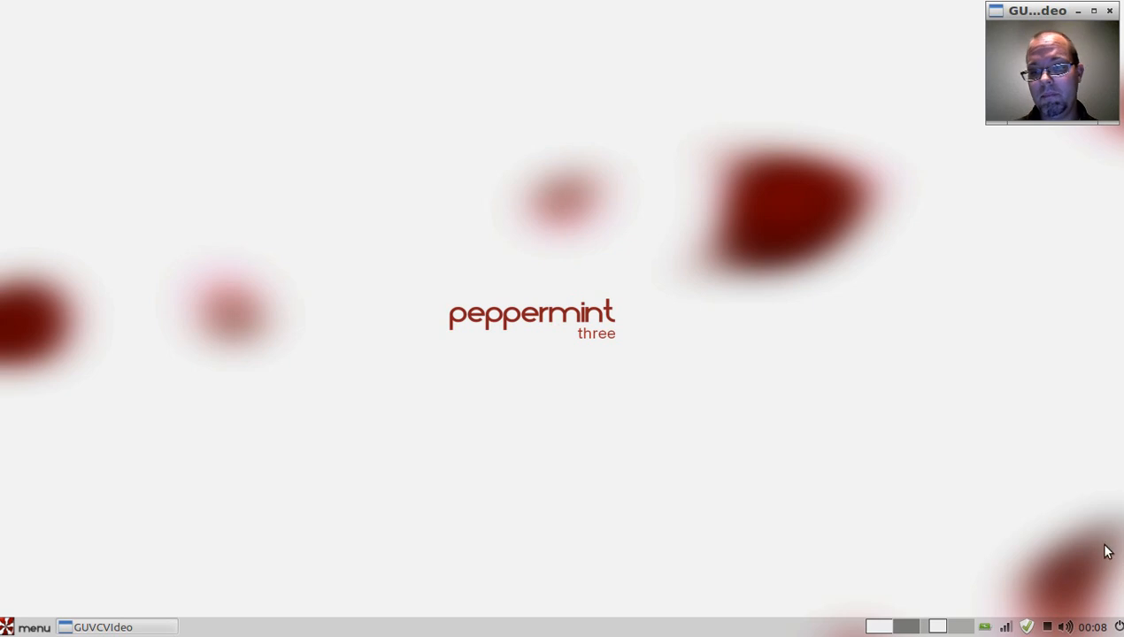